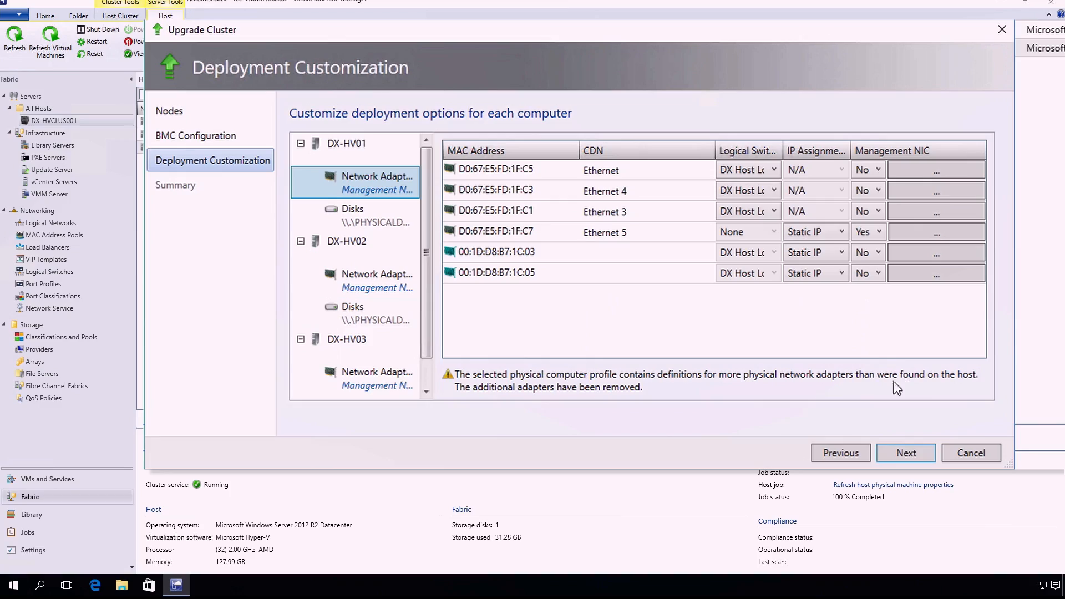
# Step: Launch Failover Cluster Manager from Server Manager's Tools menu, showing cluster CLUSTERUP1
pyautogui.click(905, 452)
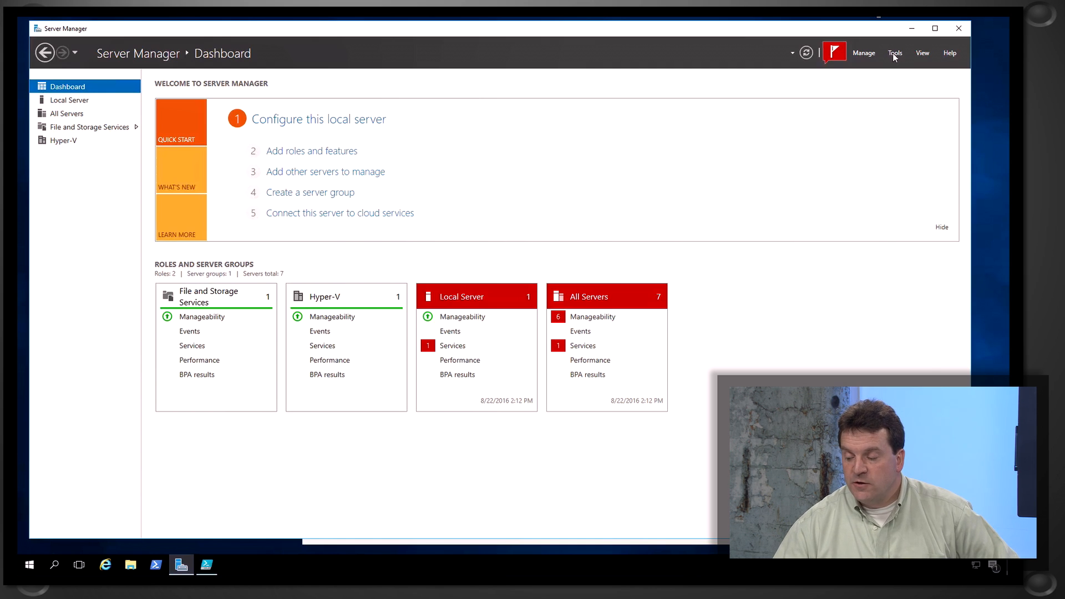
pyautogui.click(896, 53)
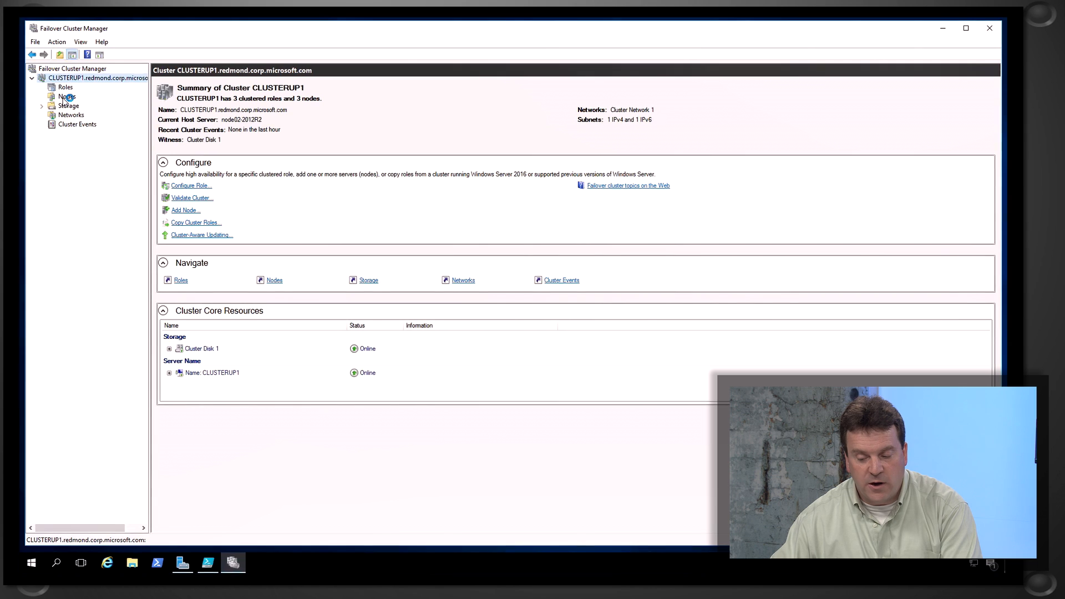
# Step: Review the details of nodes node01-2012R2, node02-2012R2 and node03-2012R2, all Up
pyautogui.click(66, 96)
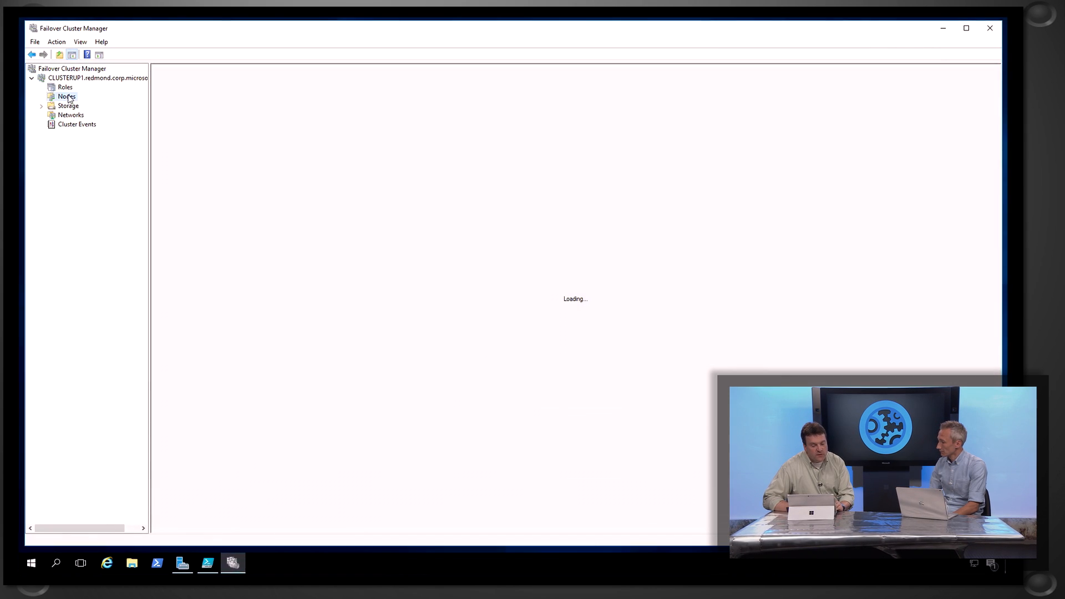
pyautogui.click(66, 95)
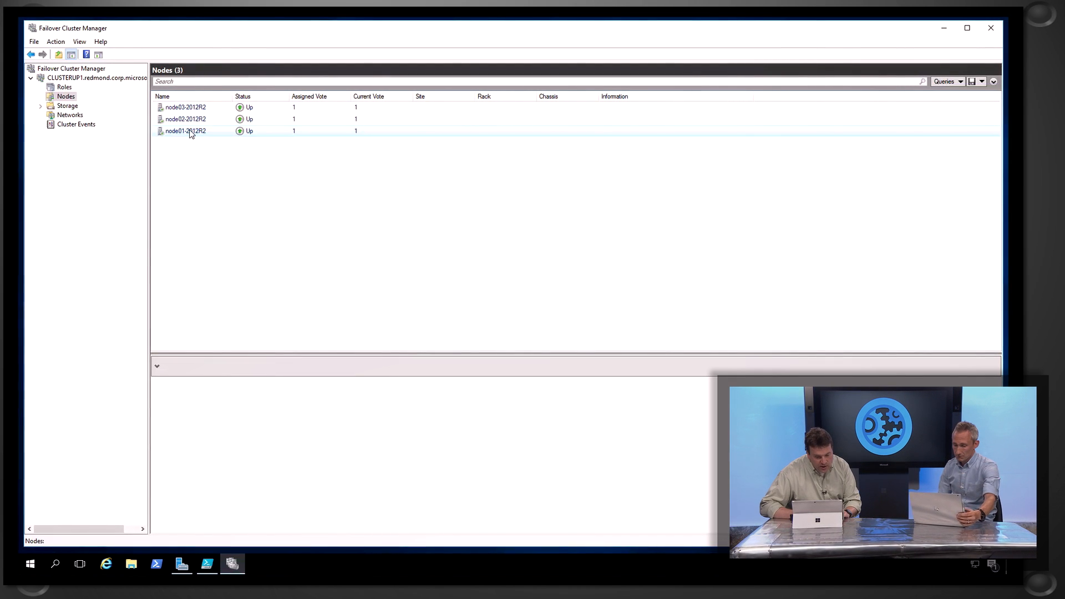
pyautogui.click(185, 131)
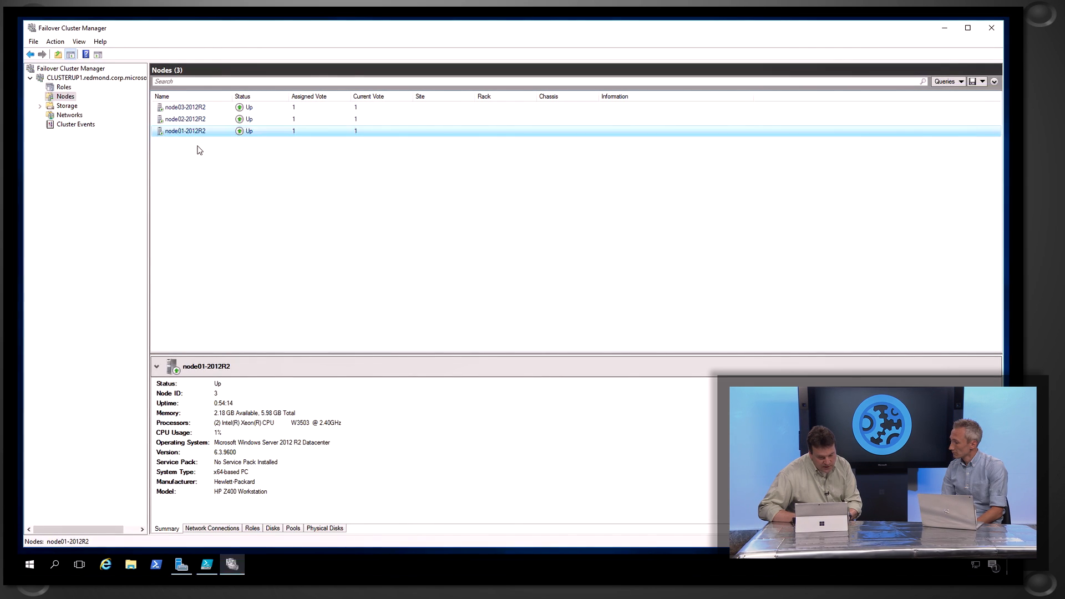
pyautogui.click(186, 119)
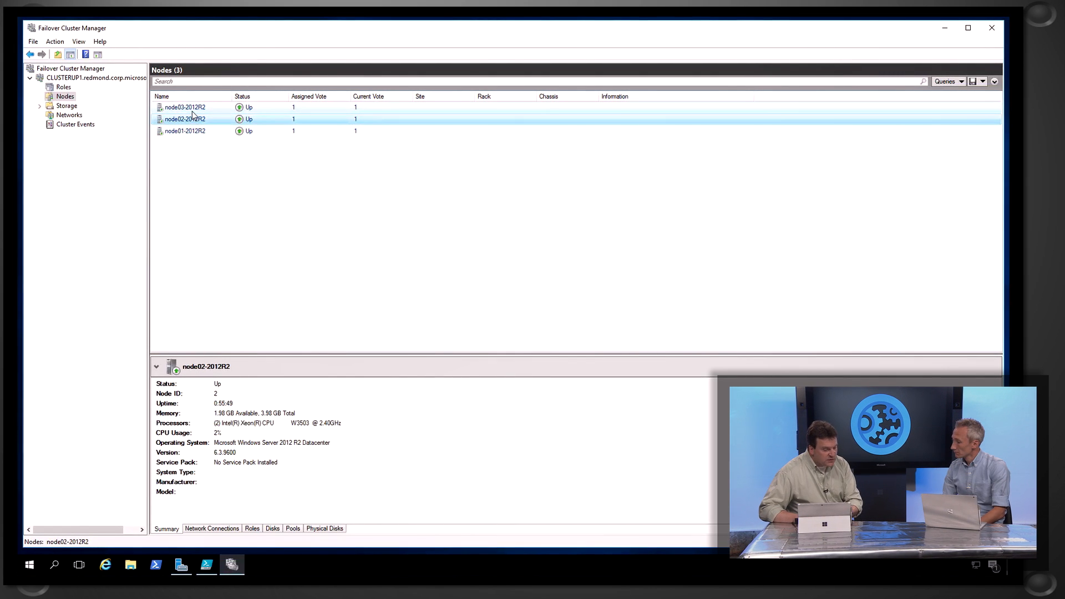
pyautogui.click(186, 107)
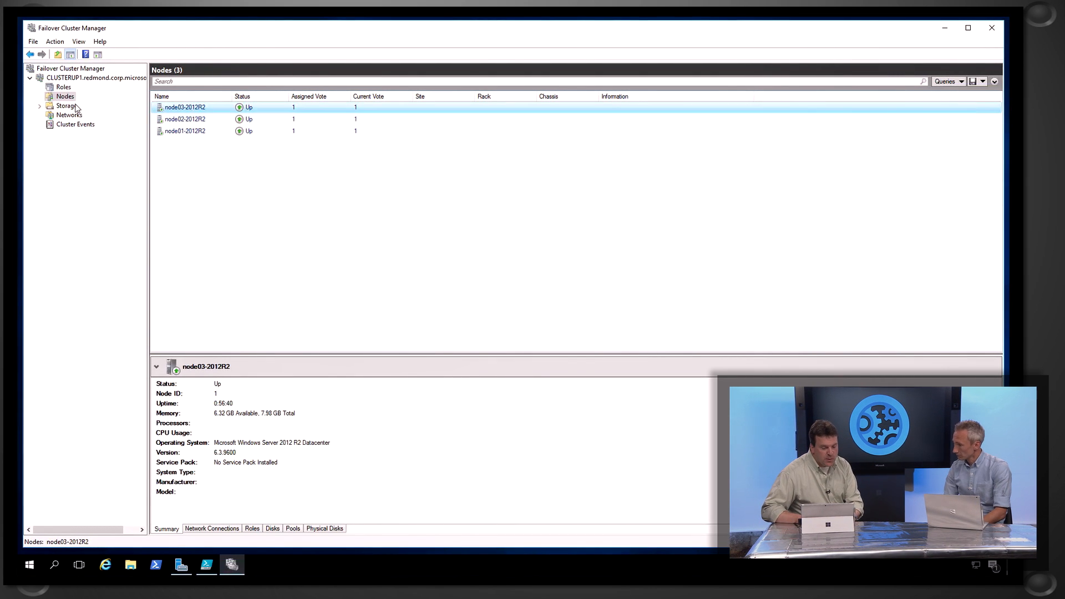
# Step: Show the three running SQL VM roles and select SQLVM01
pyautogui.click(63, 87)
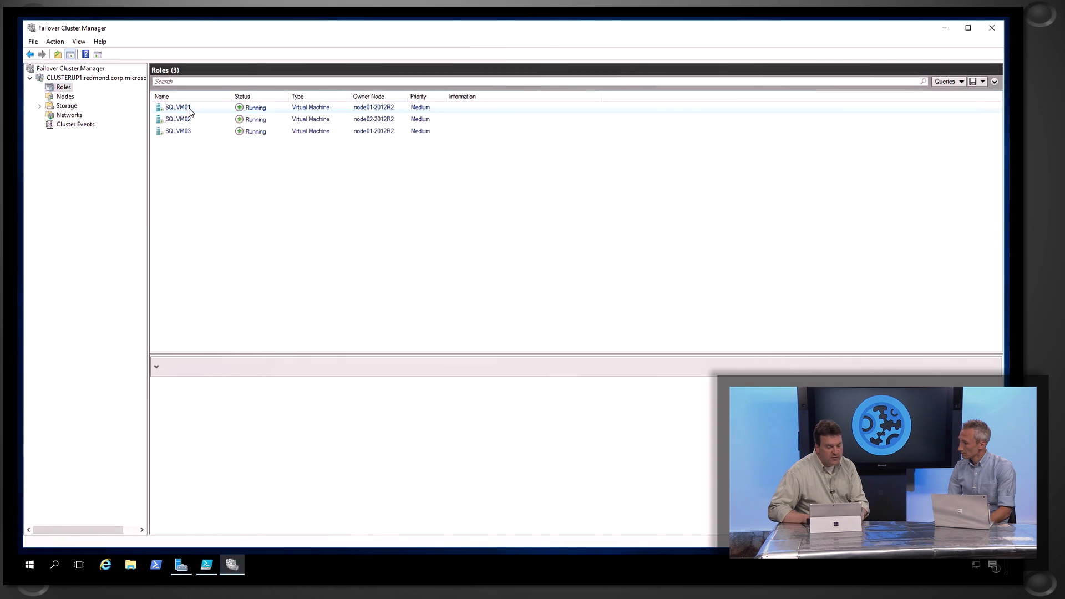
pyautogui.click(178, 107)
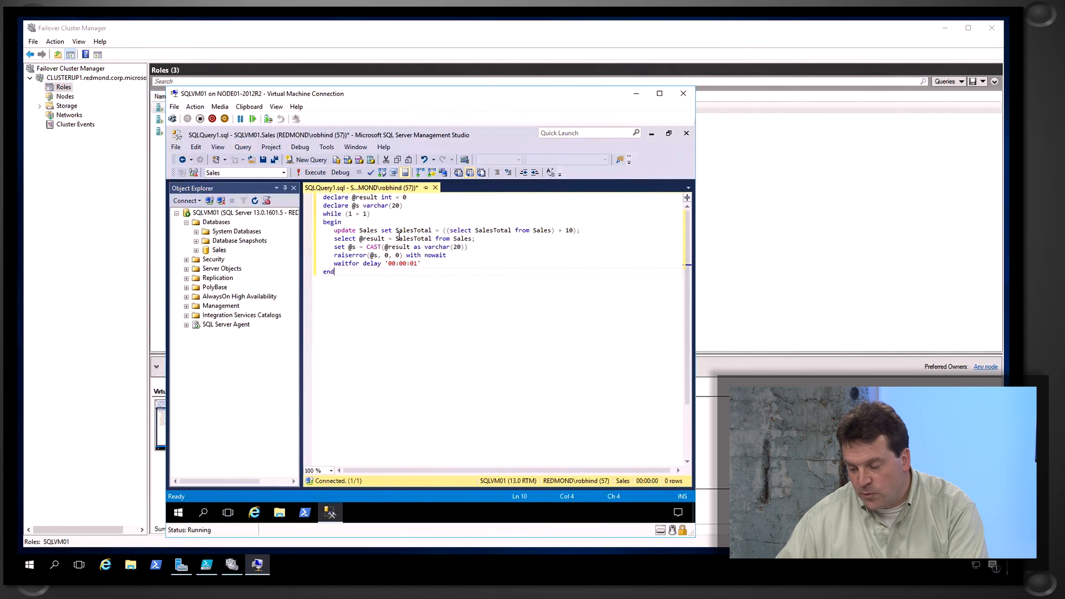
pyautogui.moveTo(314, 172)
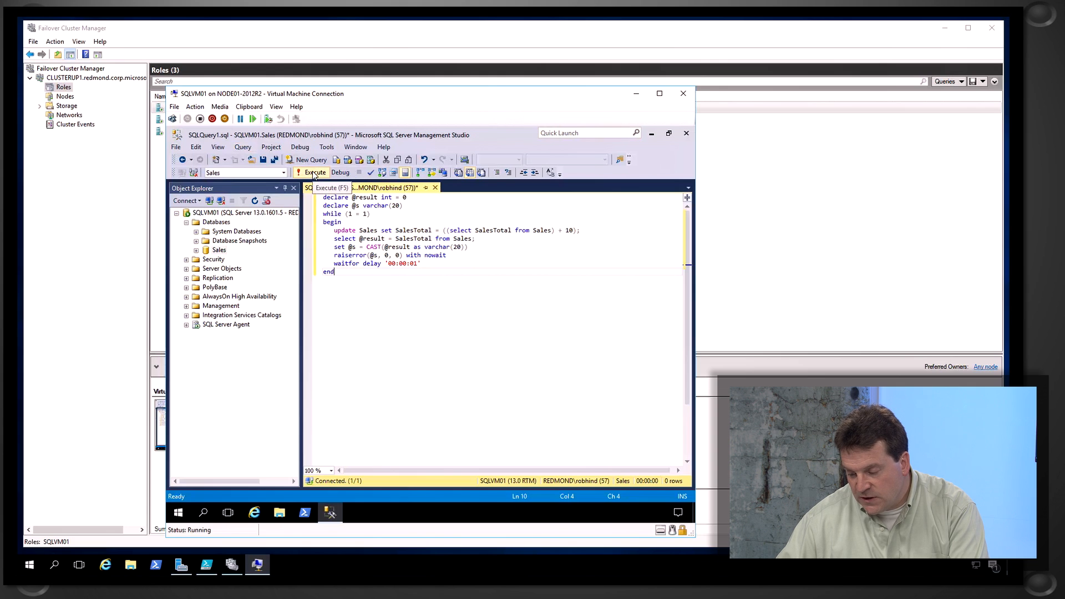
# Step: Run the looping Sales update query on SQLVM01 and close the VM connection window
pyautogui.click(314, 172)
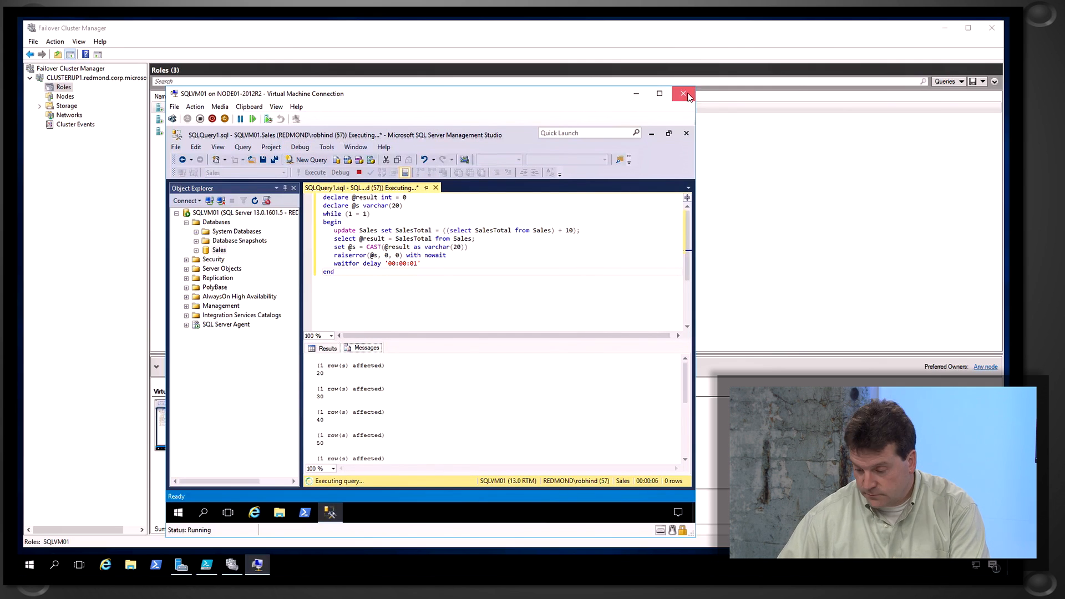
pyautogui.click(683, 93)
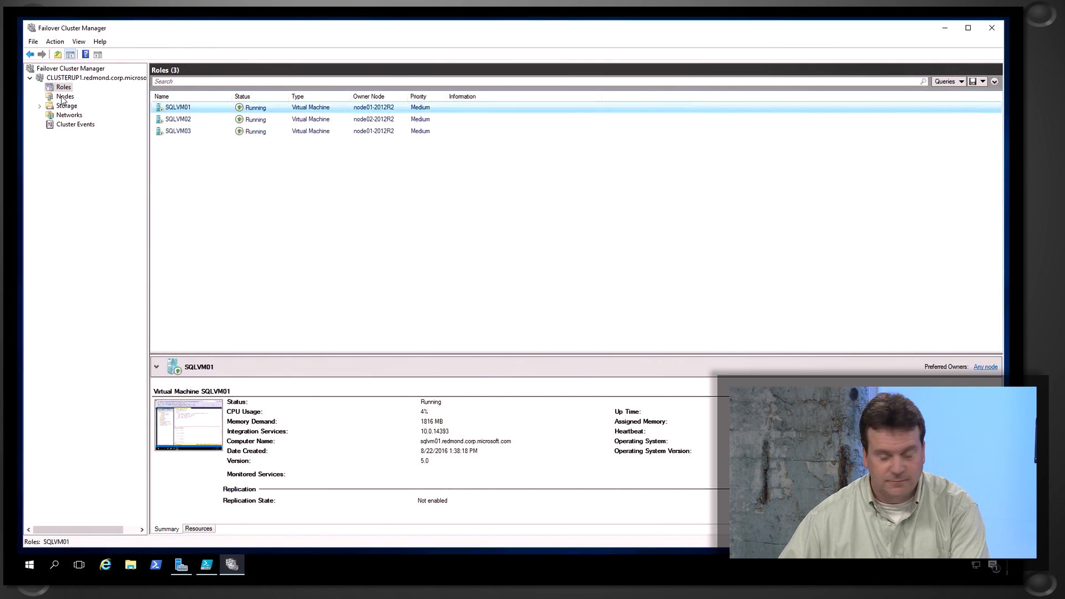
# Step: Pause node01-2012R2 with Drain Roles and check which nodes now own the roles
pyautogui.click(64, 96)
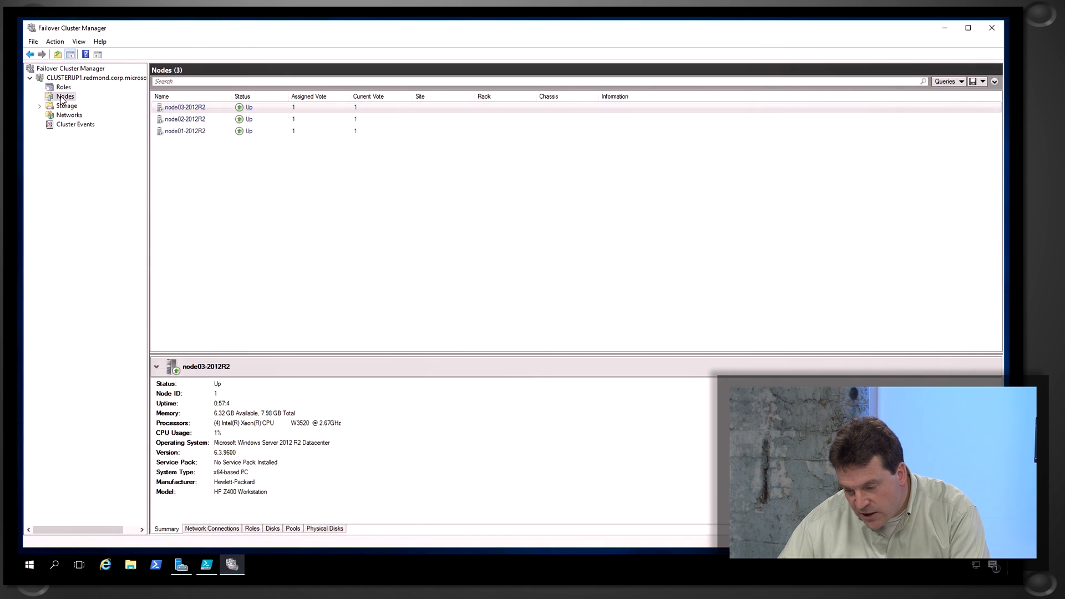
pyautogui.click(185, 107)
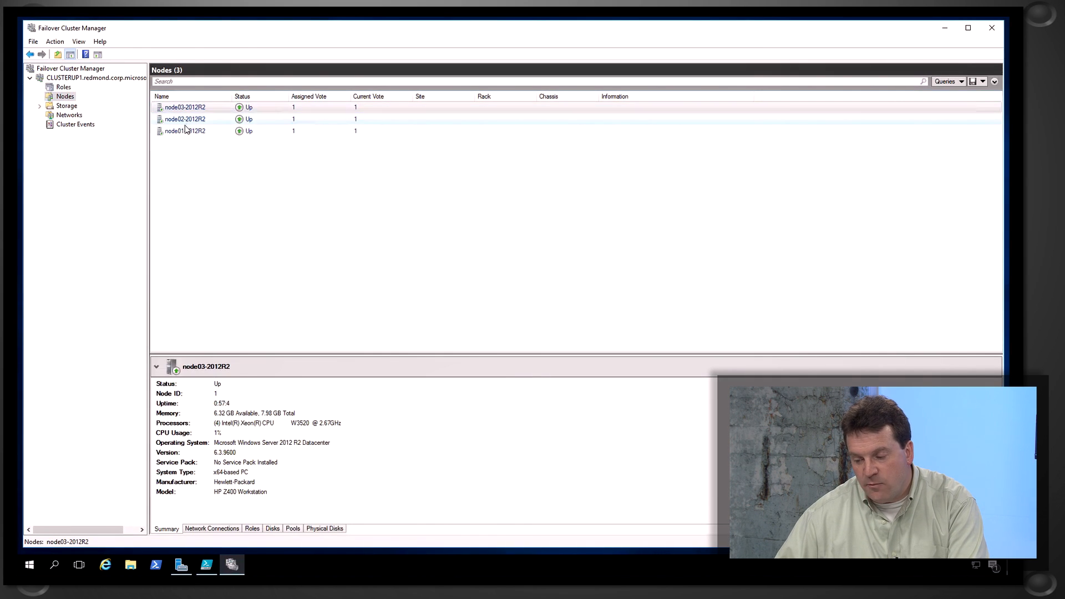
pyautogui.rightClick(185, 131)
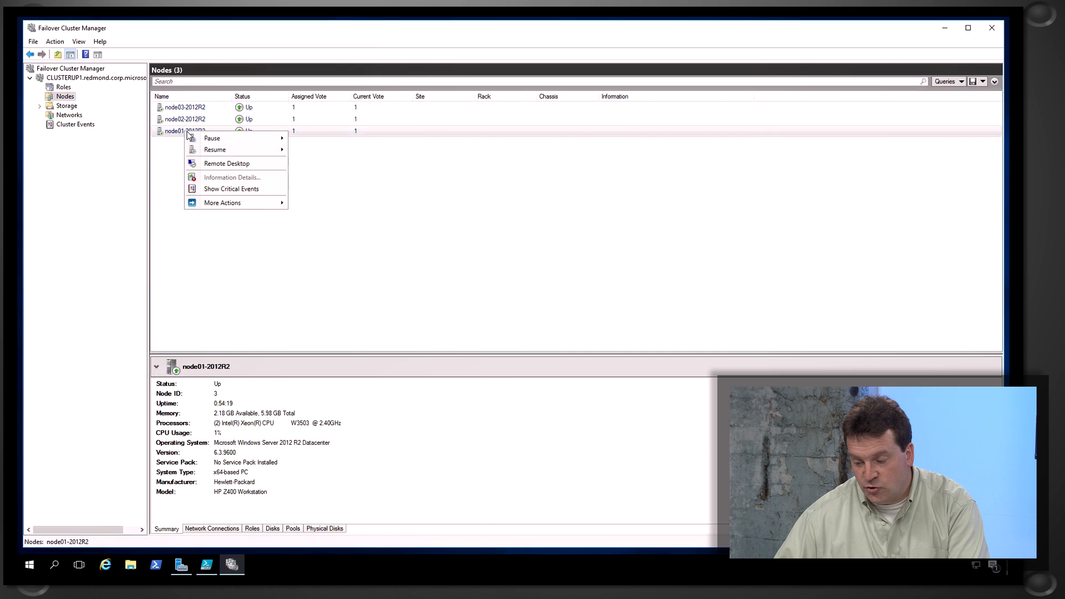
pyautogui.moveTo(211, 138)
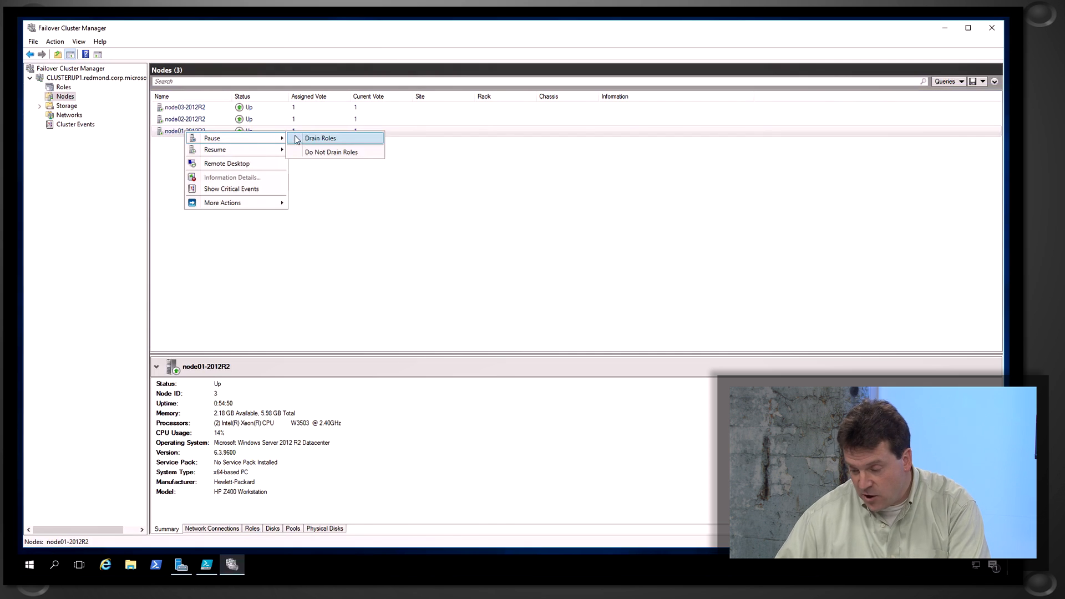
pyautogui.click(319, 138)
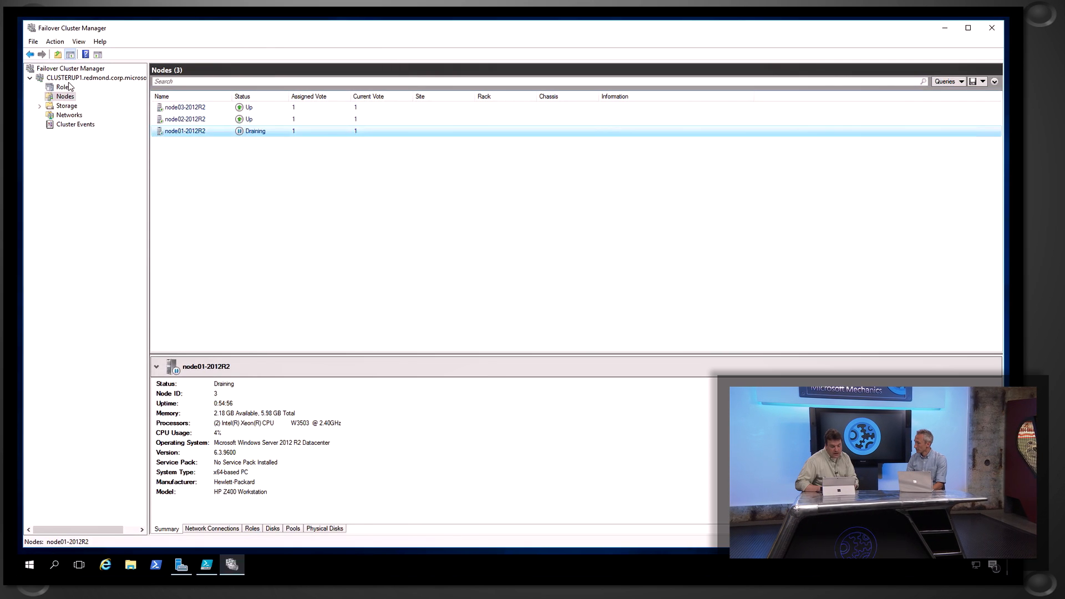
pyautogui.click(63, 87)
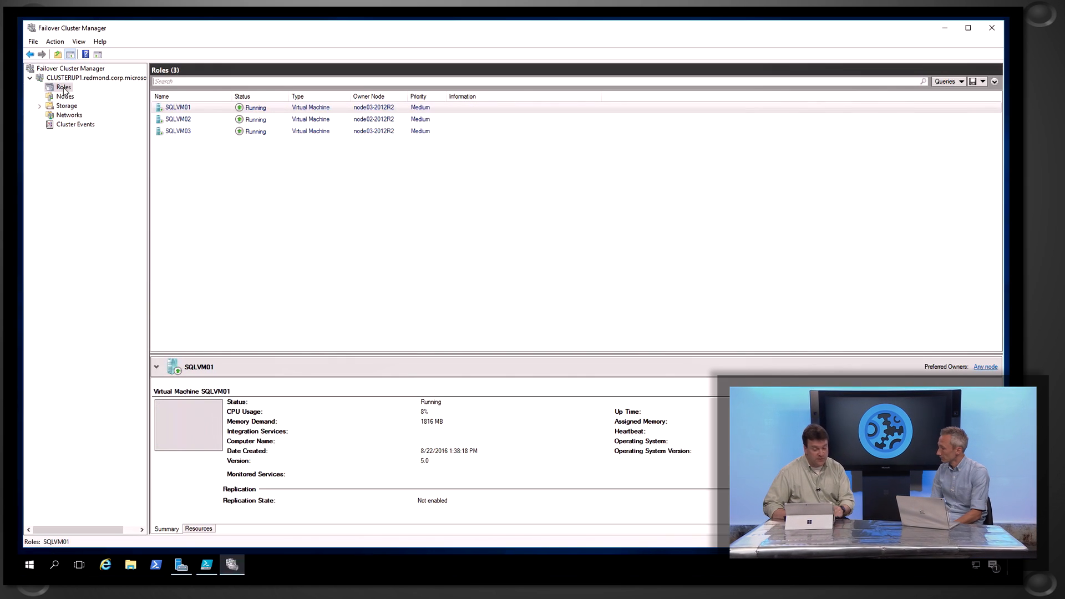
# Step: Evict node01-2012R2 from the cluster, leaving two nodes Up
pyautogui.click(65, 95)
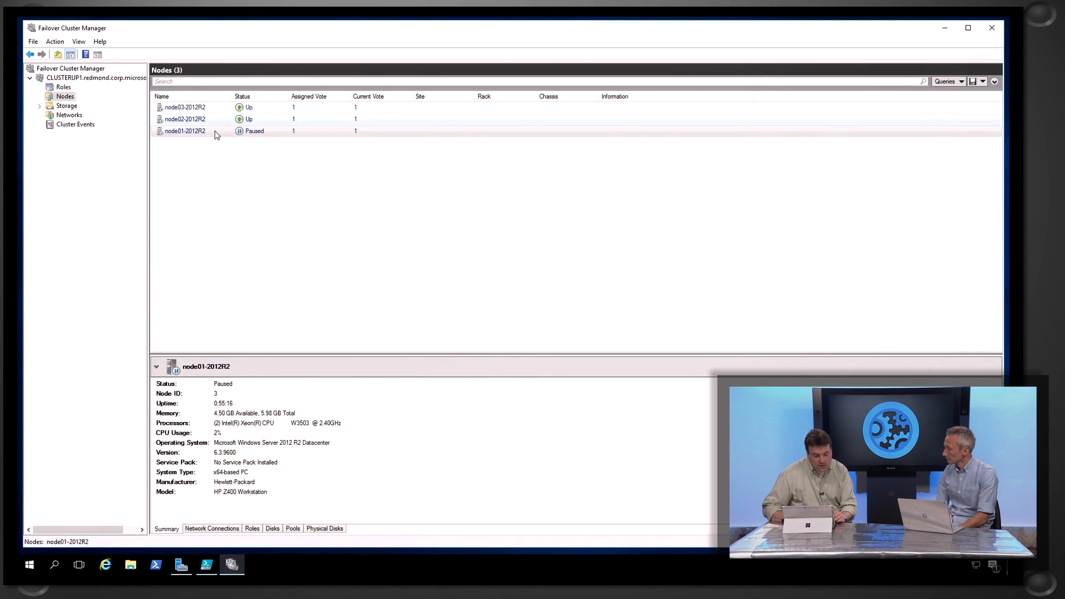
pyautogui.rightClick(186, 131)
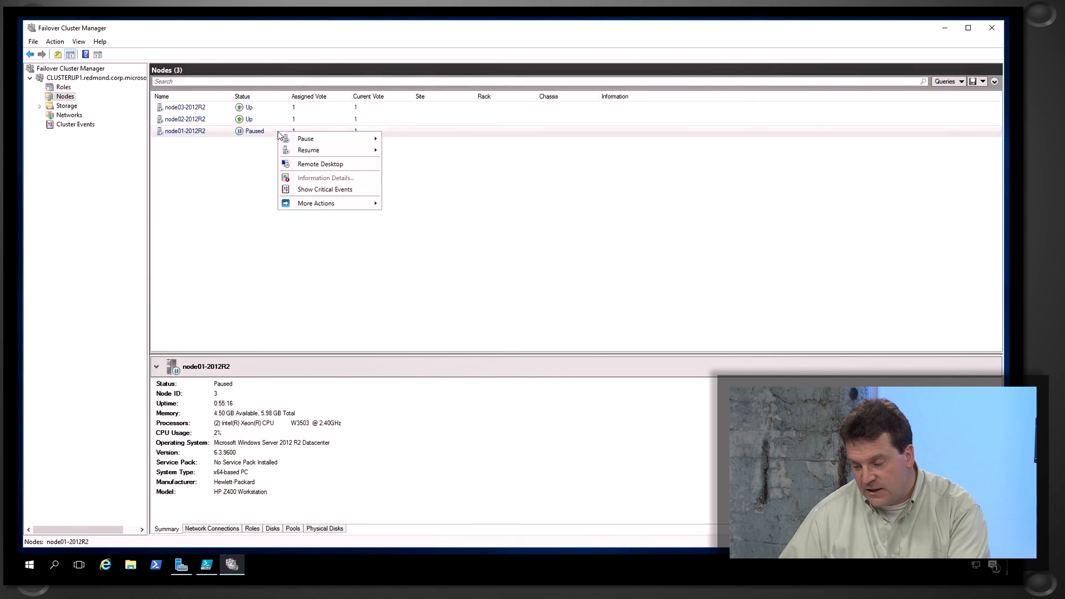
pyautogui.moveTo(316, 203)
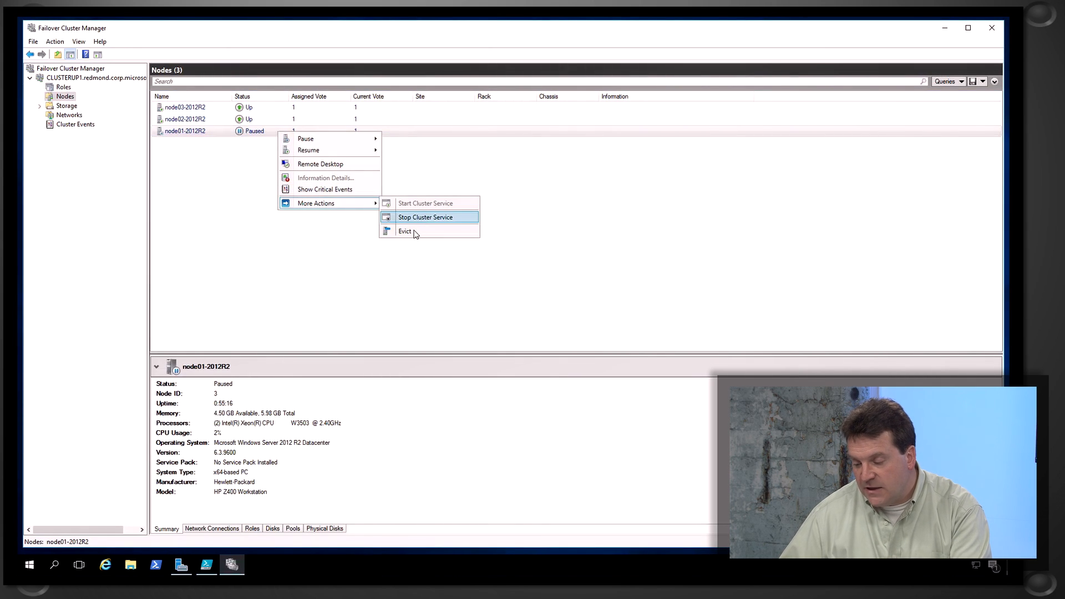
pyautogui.click(405, 231)
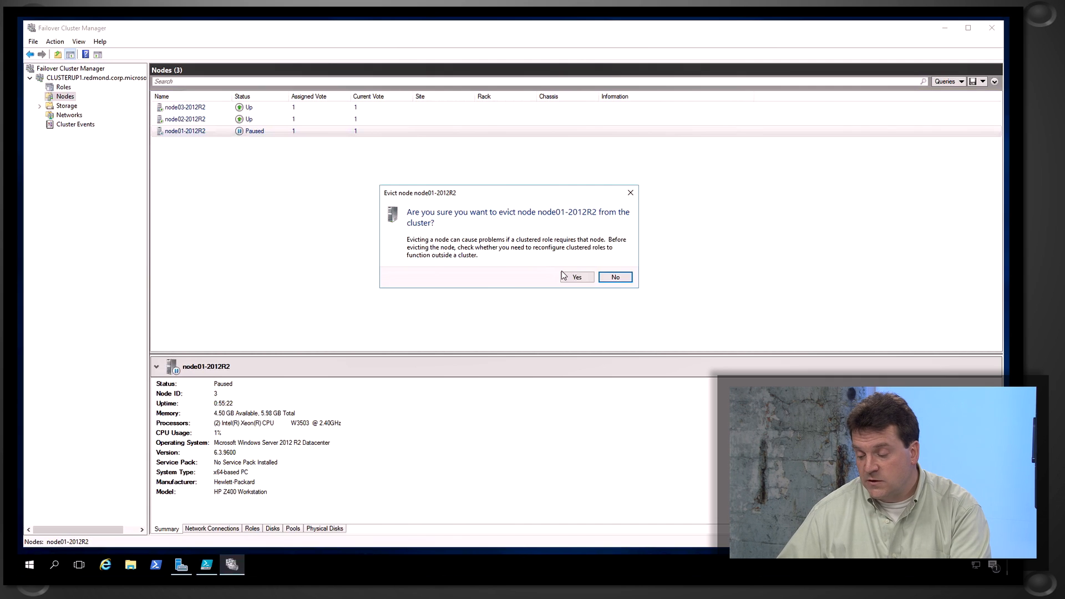
pyautogui.click(576, 277)
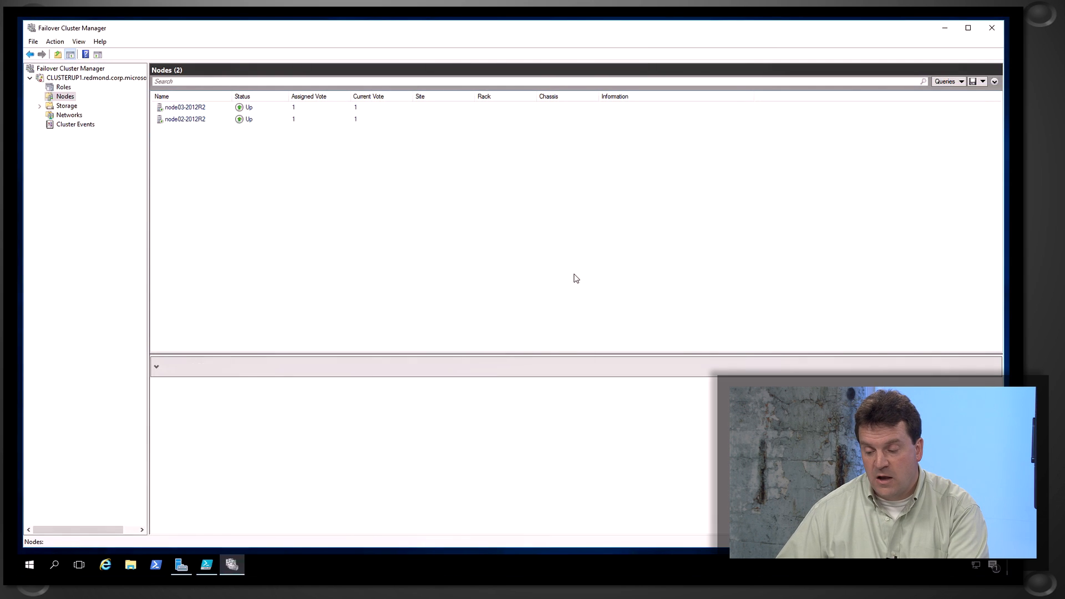
pyautogui.moveTo(279, 158)
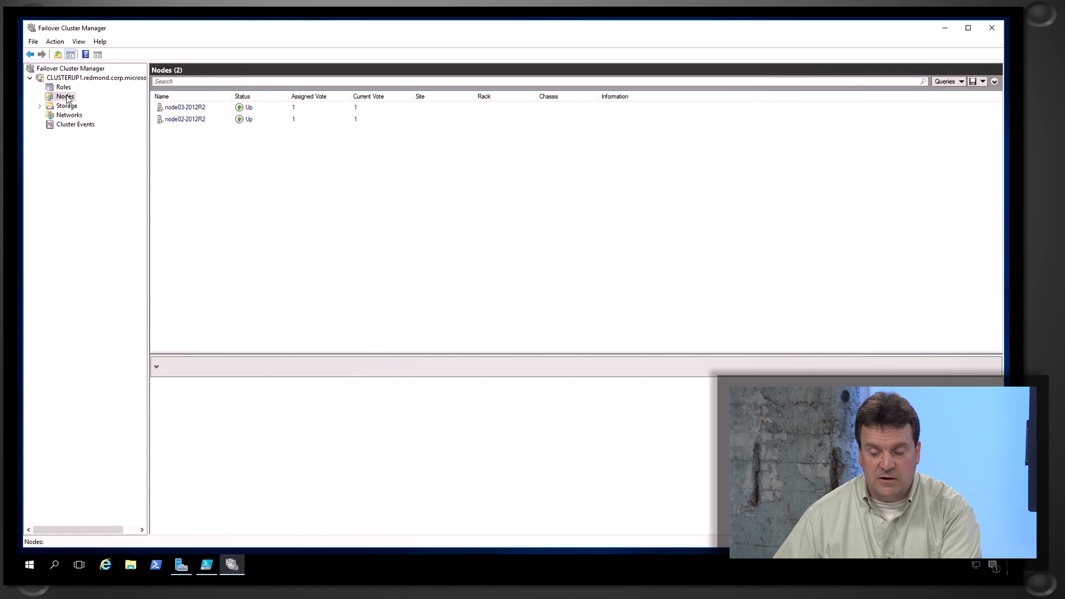
# Step: Start the Add Node wizard and add server node01-2016 to the selection
pyautogui.click(65, 95)
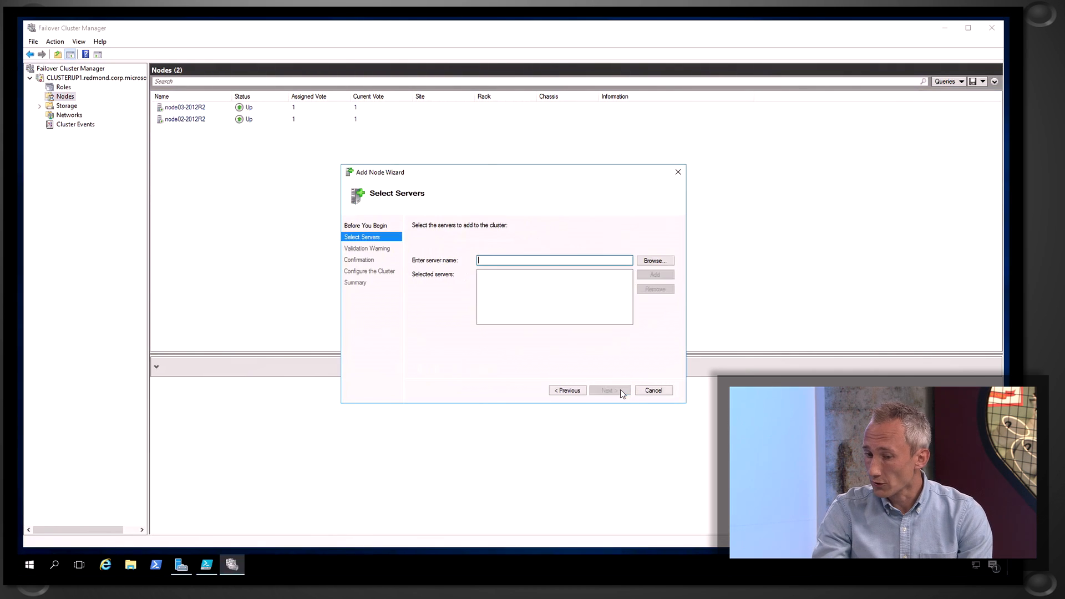
pyautogui.write('node01-2016')
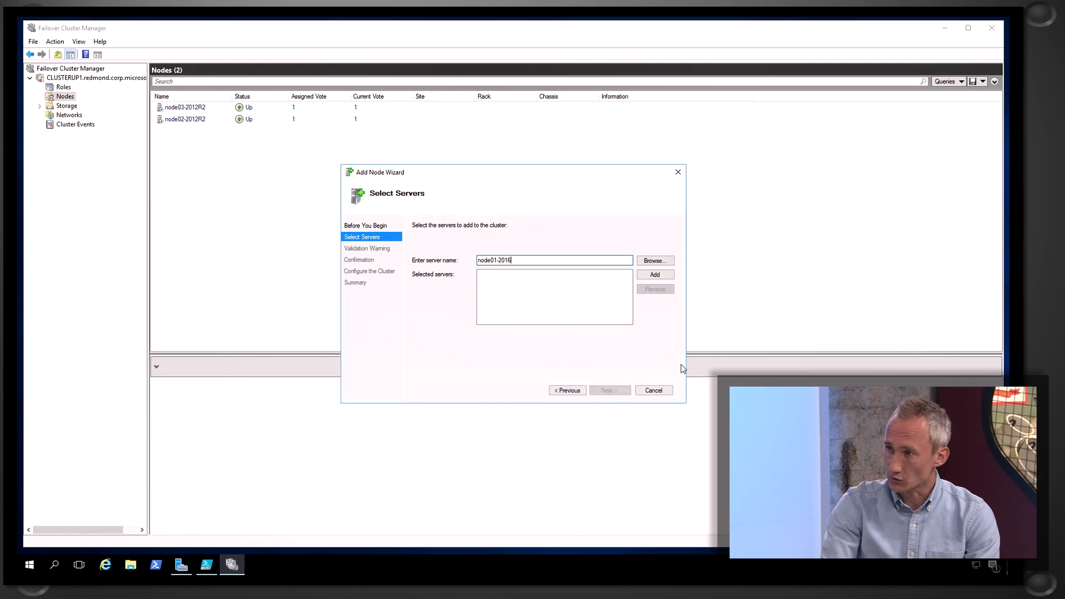
pyautogui.click(654, 274)
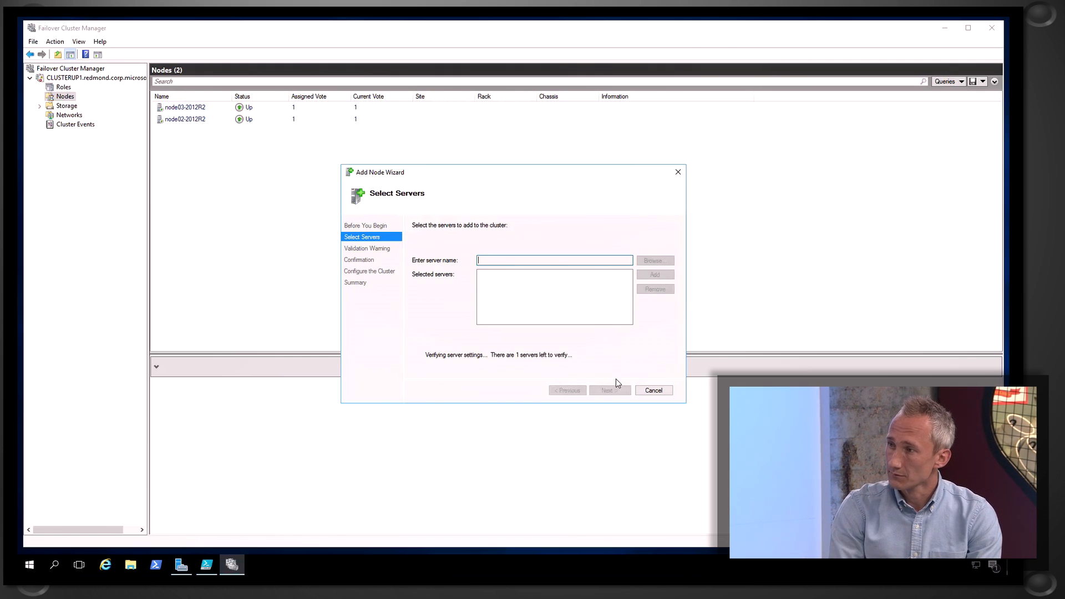
pyautogui.click(607, 390)
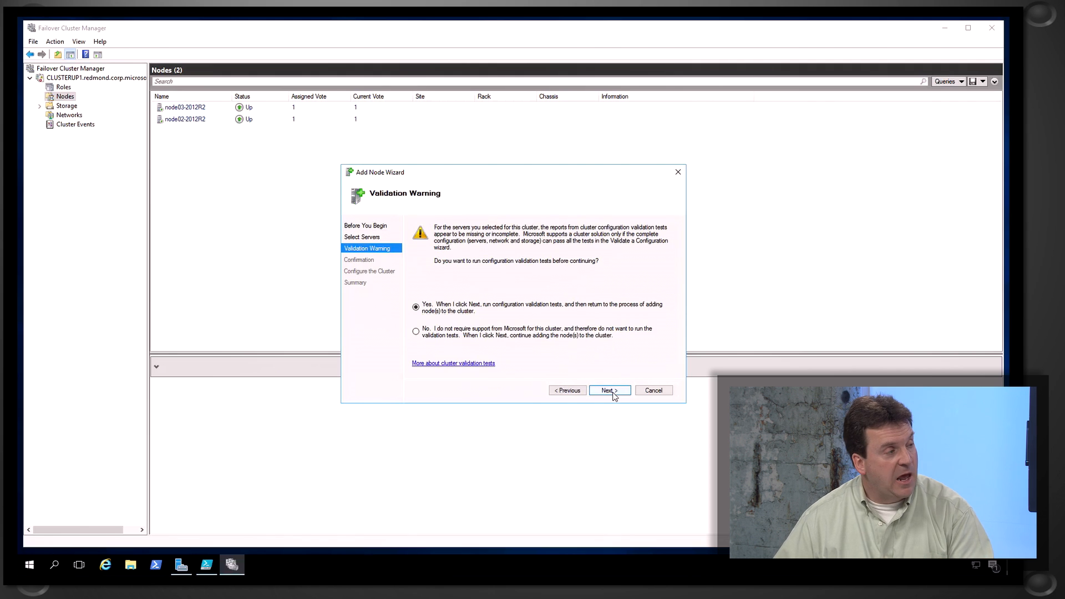
# Step: Skip validation, confirm adding node01-2016 and finish so three nodes are listed Up
pyautogui.click(416, 331)
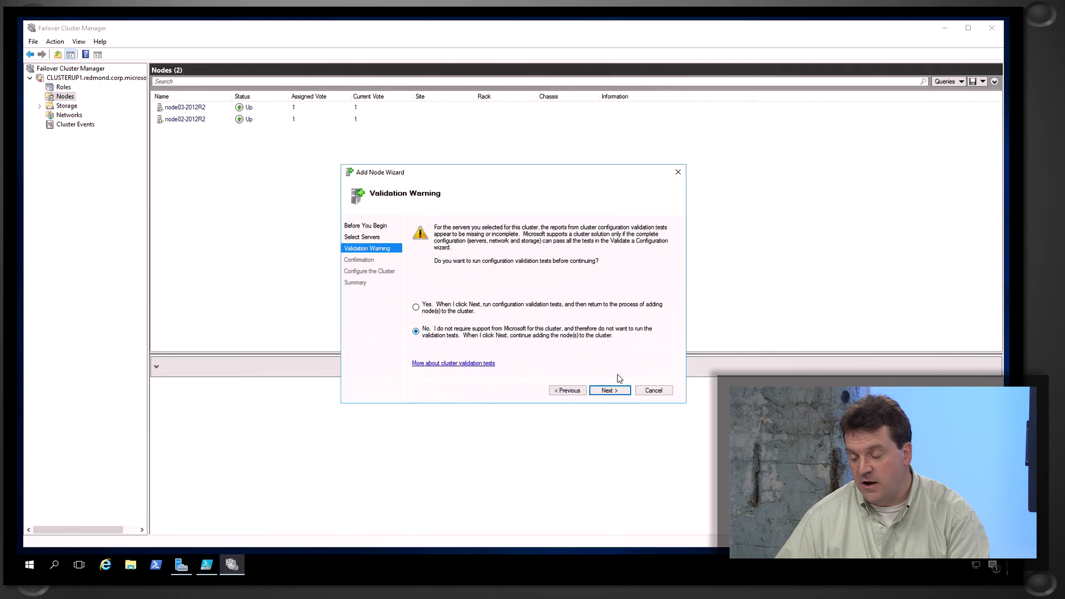
pyautogui.click(610, 389)
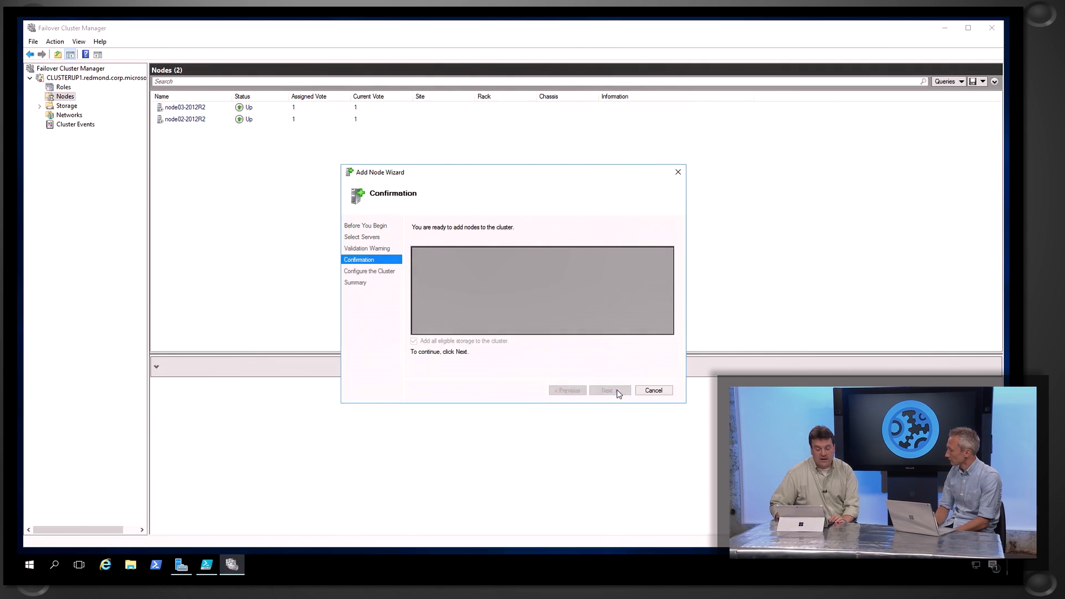
pyautogui.click(606, 390)
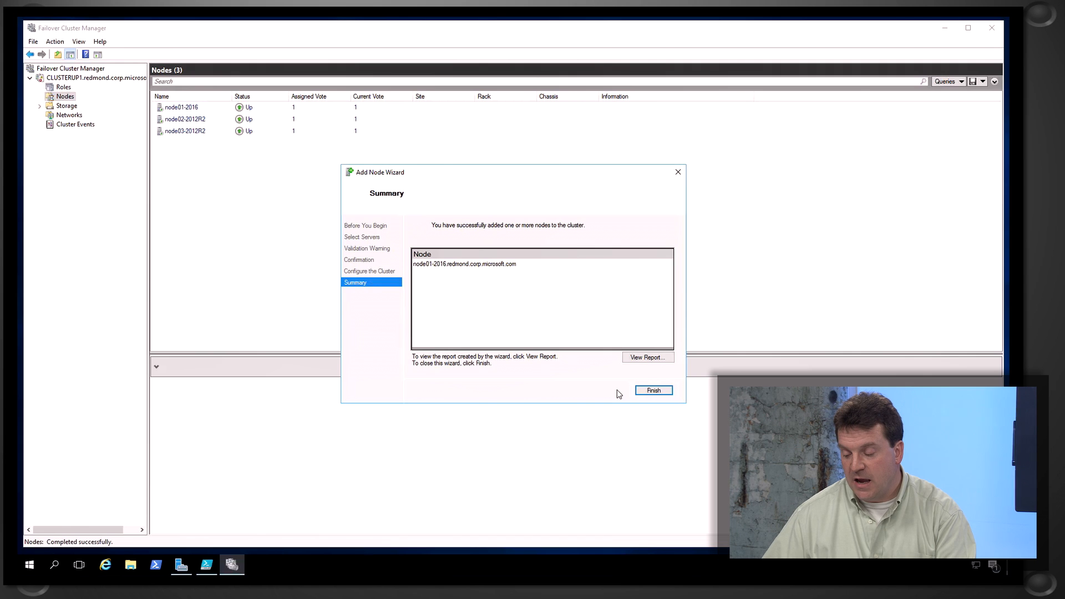
pyautogui.click(653, 390)
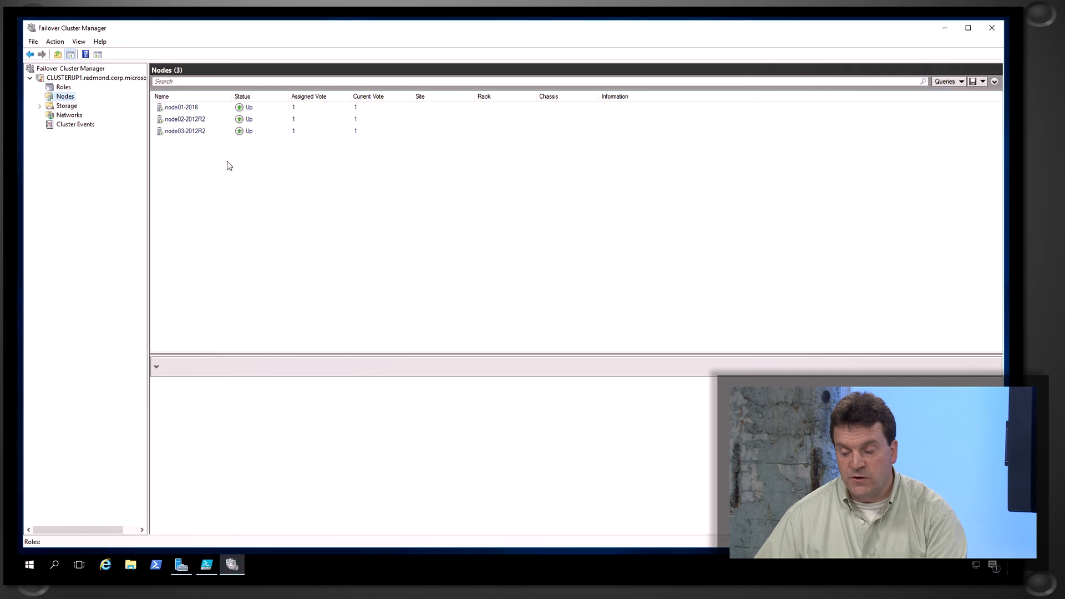
pyautogui.moveTo(208, 159)
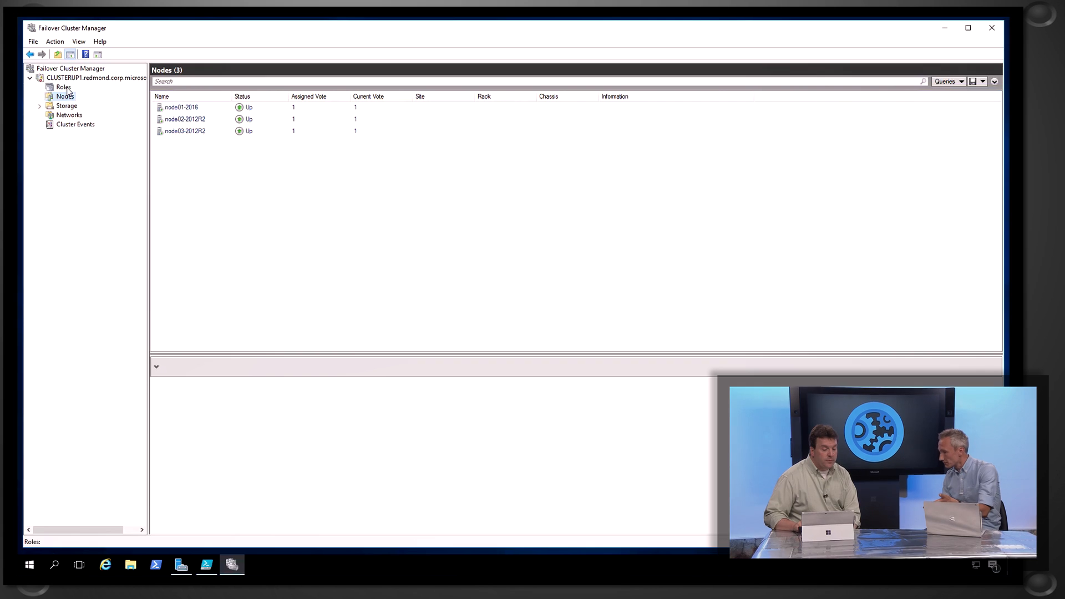
# Step: Live-migrate SQLVM01 to node01-2016 via Move > Live Migration > Select Node
pyautogui.click(64, 87)
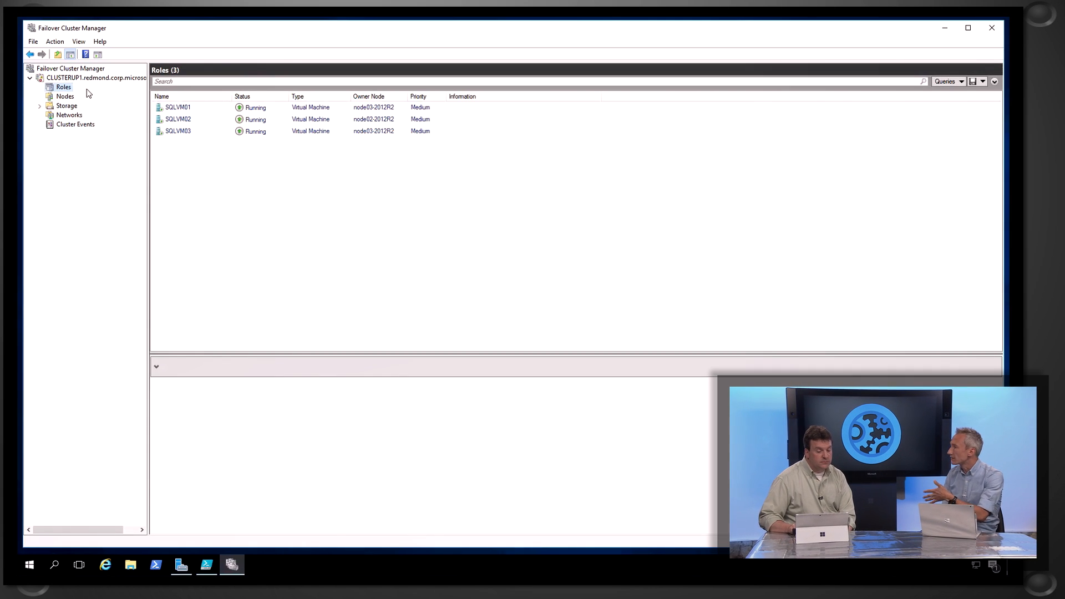
pyautogui.click(177, 106)
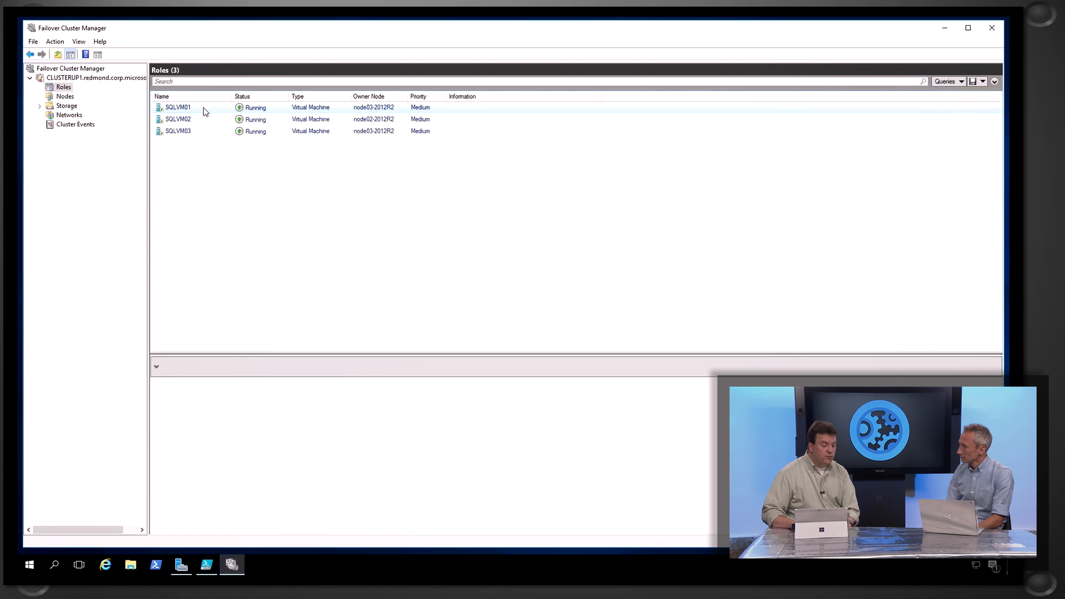
pyautogui.rightClick(178, 106)
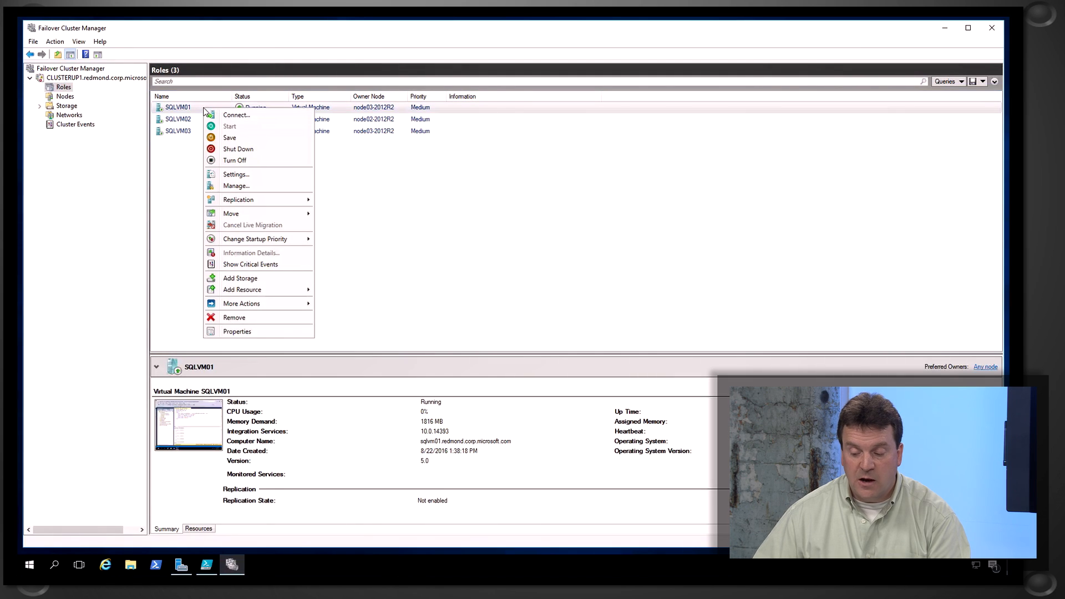
pyautogui.moveTo(231, 213)
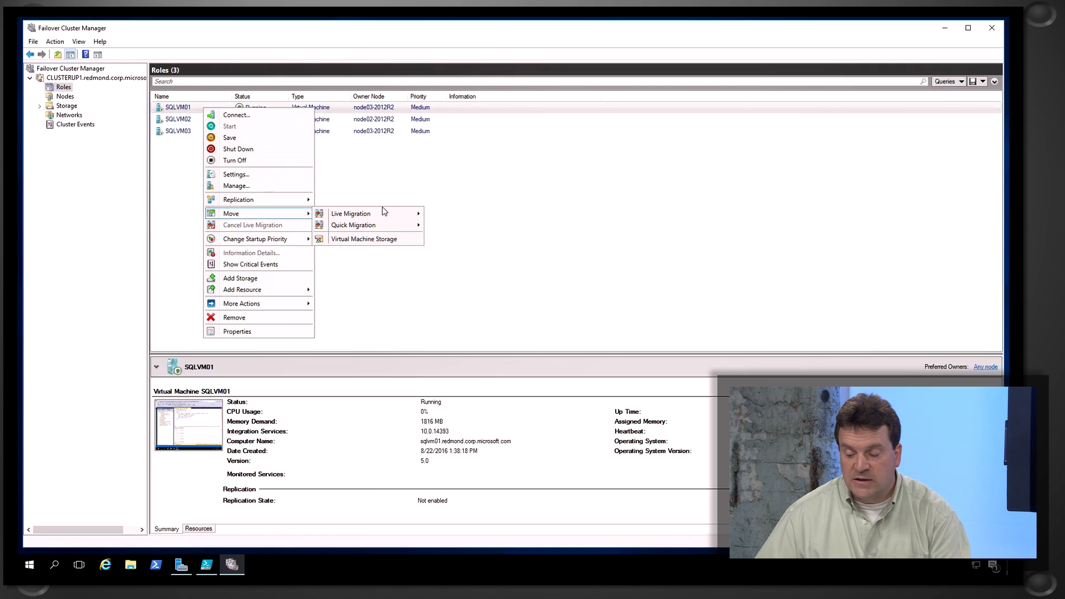
pyautogui.click(350, 213)
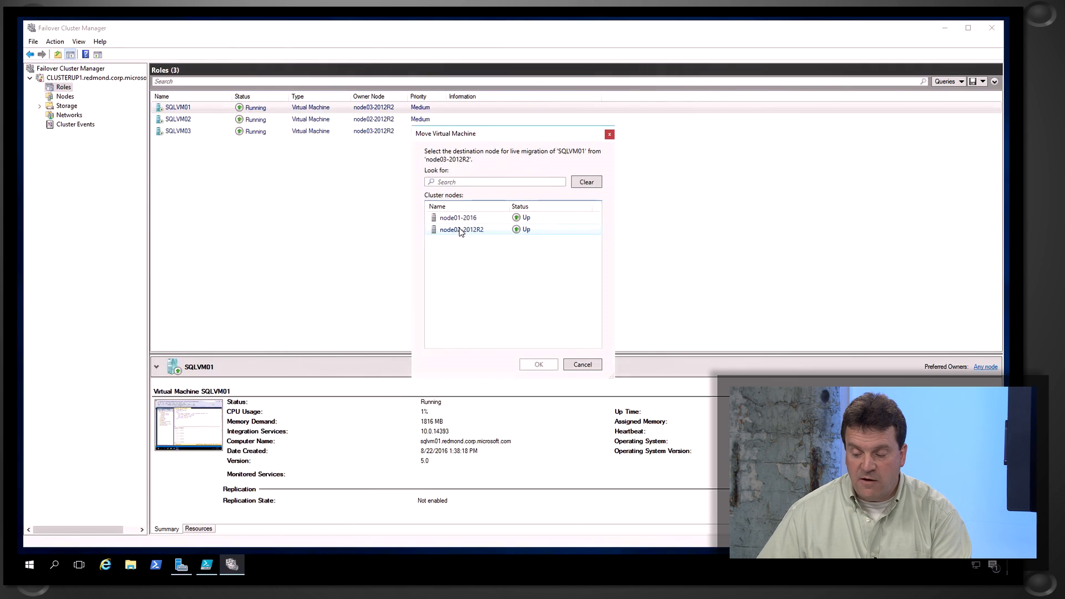
pyautogui.click(458, 217)
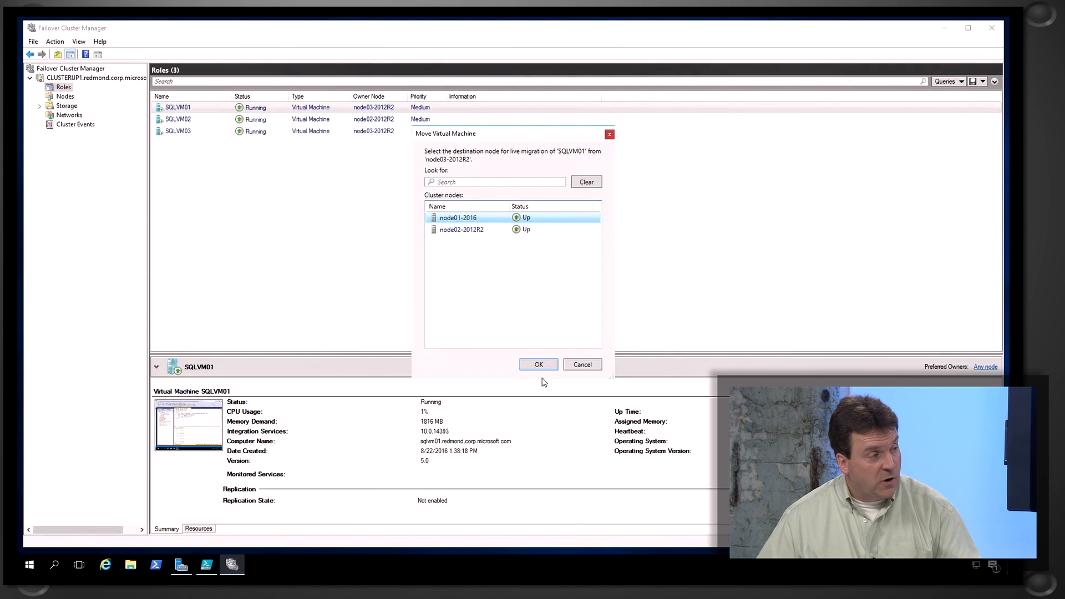
pyautogui.click(538, 364)
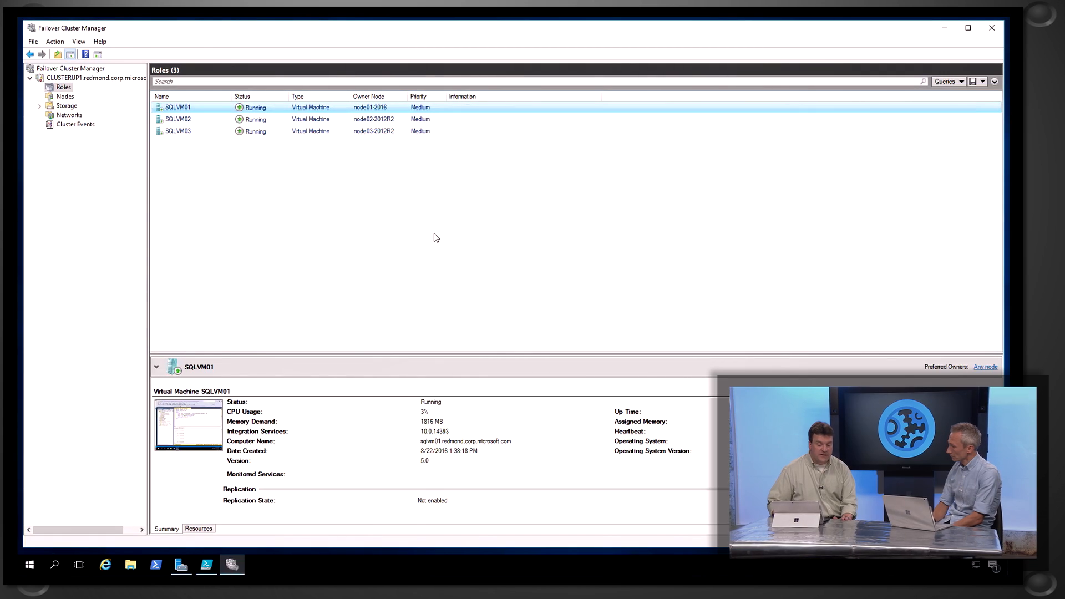
pyautogui.click(64, 87)
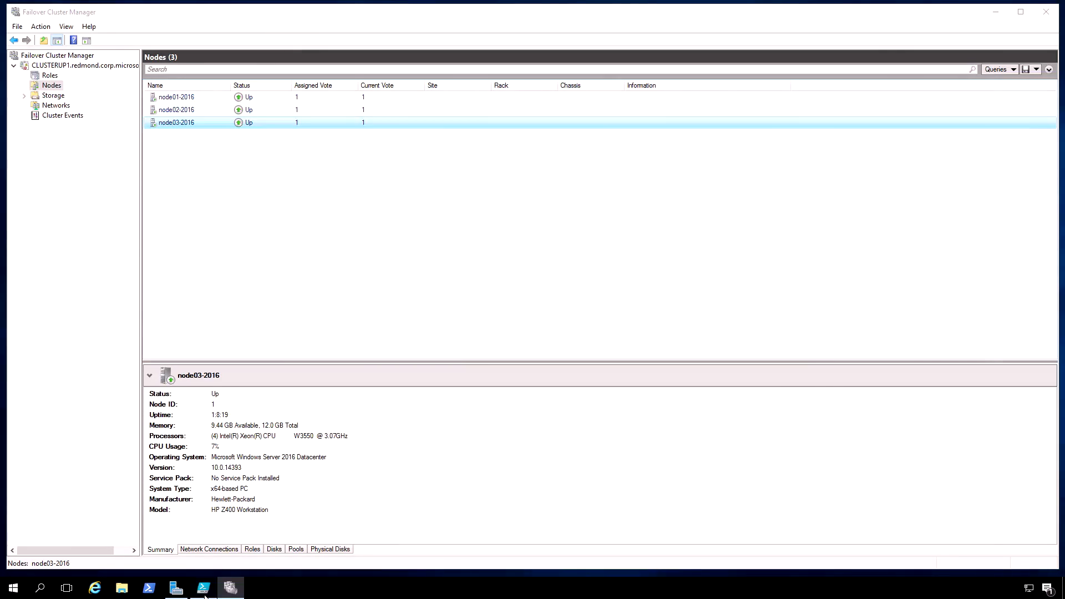
# Step: Run Get-Cluster | Select ClusterFunctionalLevel in PowerShell ISE, reading level 8
pyautogui.click(203, 589)
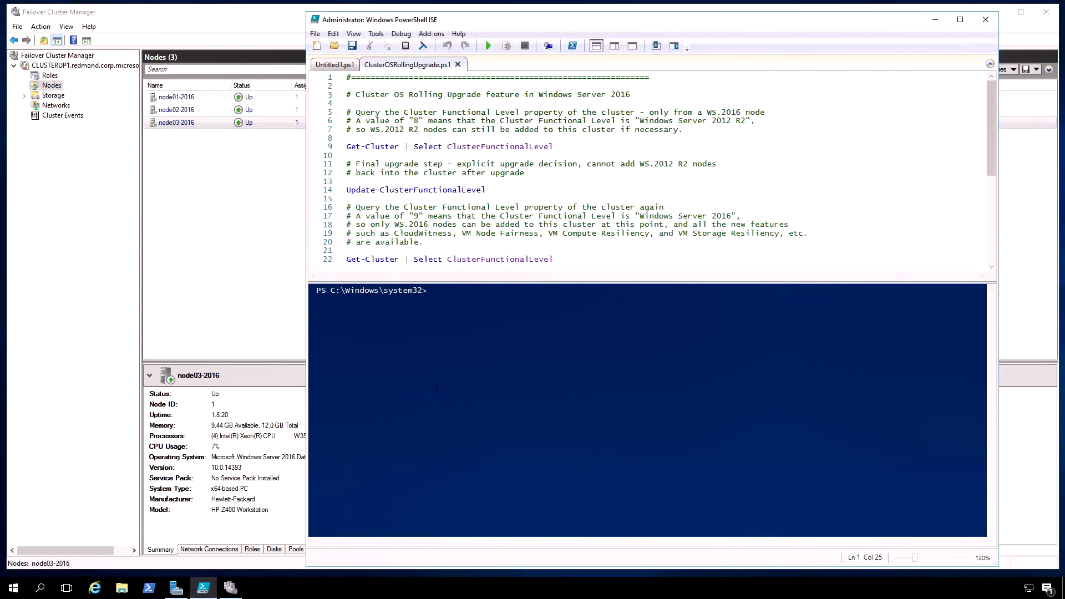
pyautogui.click(555, 146)
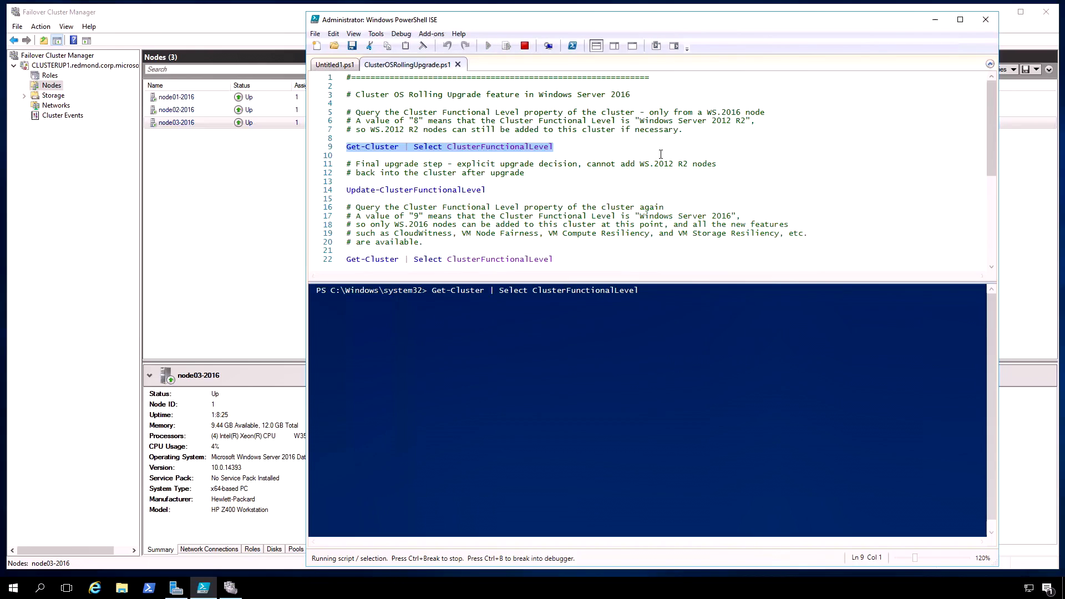
pyautogui.click(489, 45)
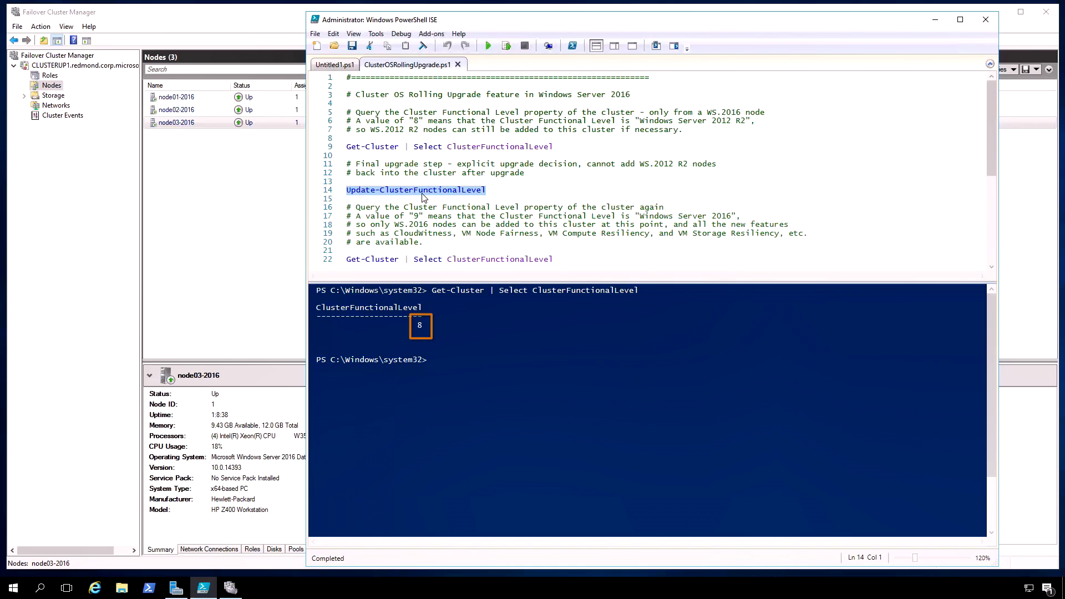
# Step: Run Update-ClusterFunctionalLevel and accept the irreversible upgrade
pyautogui.click(489, 46)
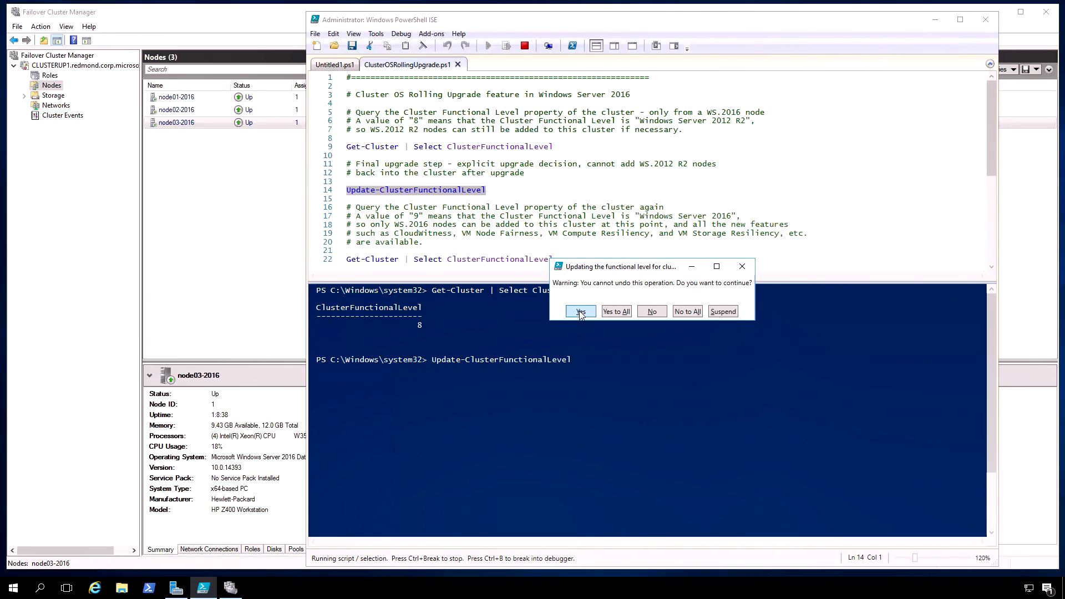
pyautogui.click(579, 311)
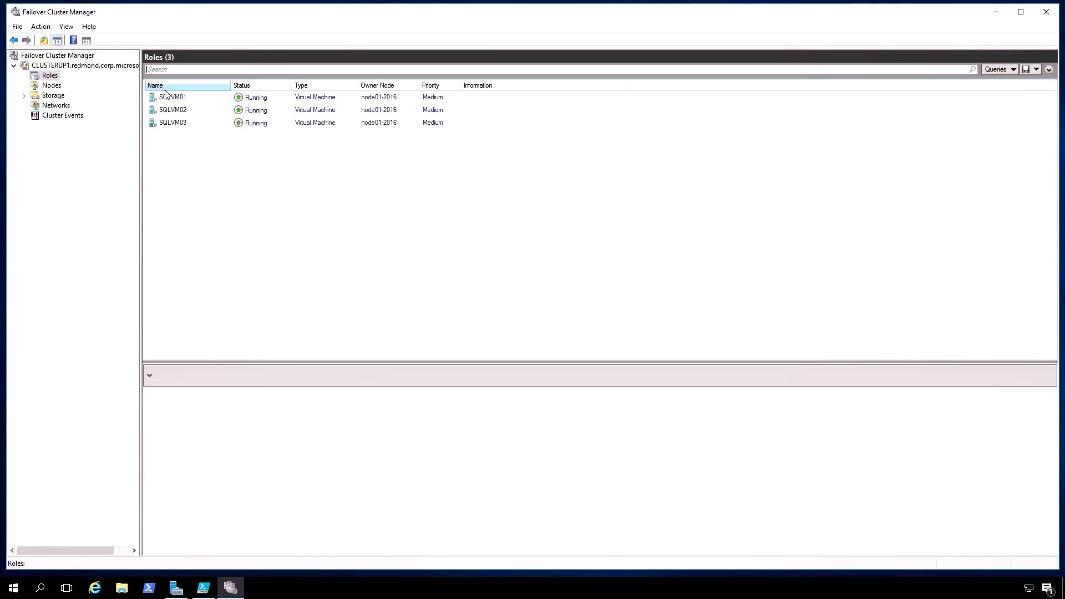
# Step: Connect to the SQLVM01 console from the Roles list
pyautogui.rightClick(173, 97)
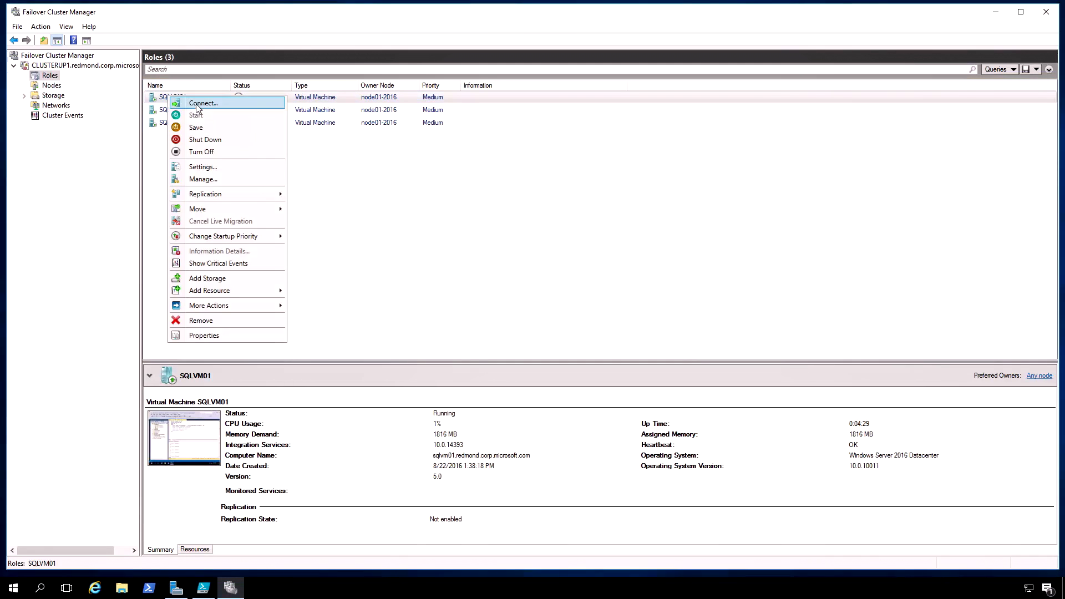
pyautogui.click(203, 103)
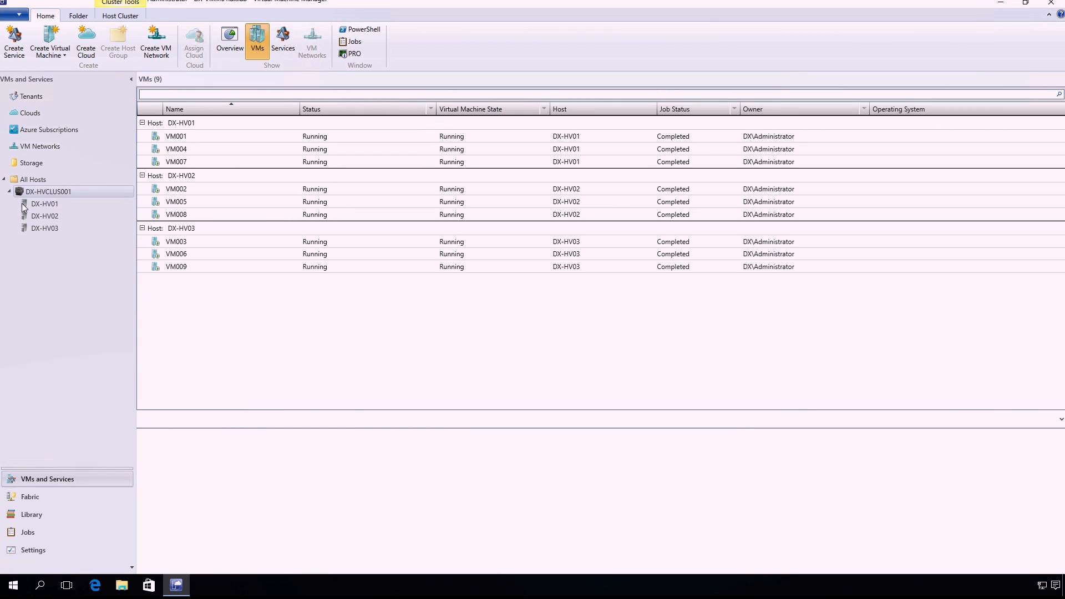
pyautogui.moveTo(292, 146)
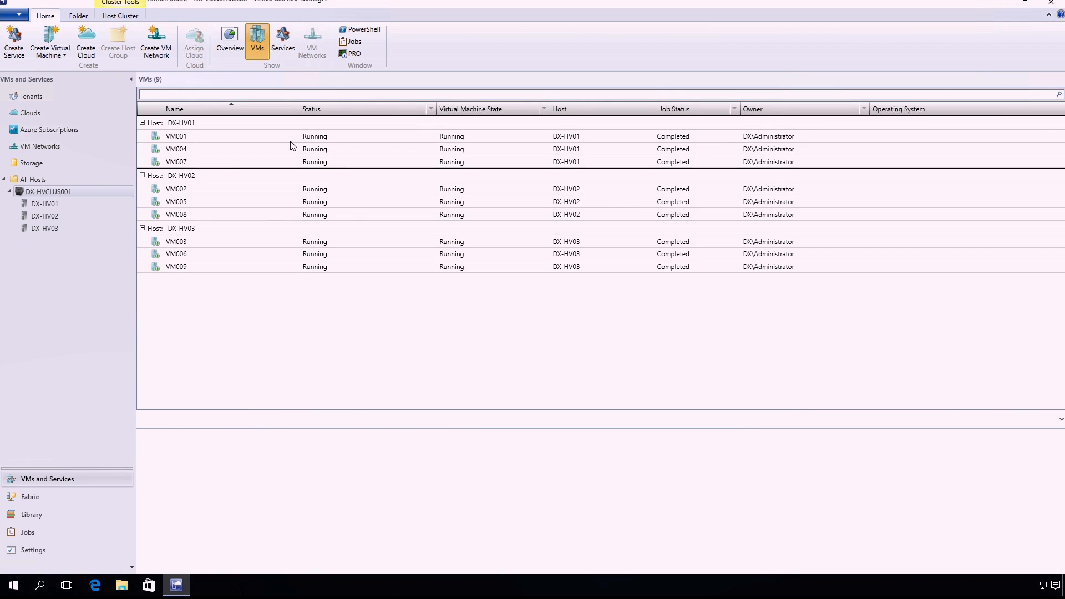
pyautogui.moveTo(303, 308)
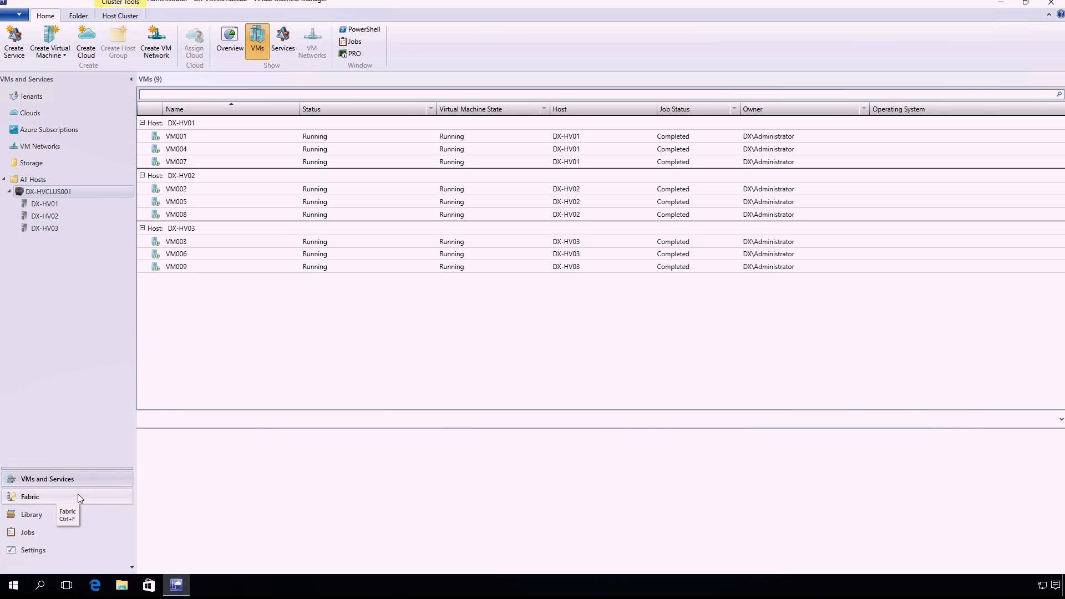
# Step: In the Fabric workspace review hosts DX-HV01, DX-HV02 and DX-HV03, each running 2012 R2
pyautogui.click(30, 498)
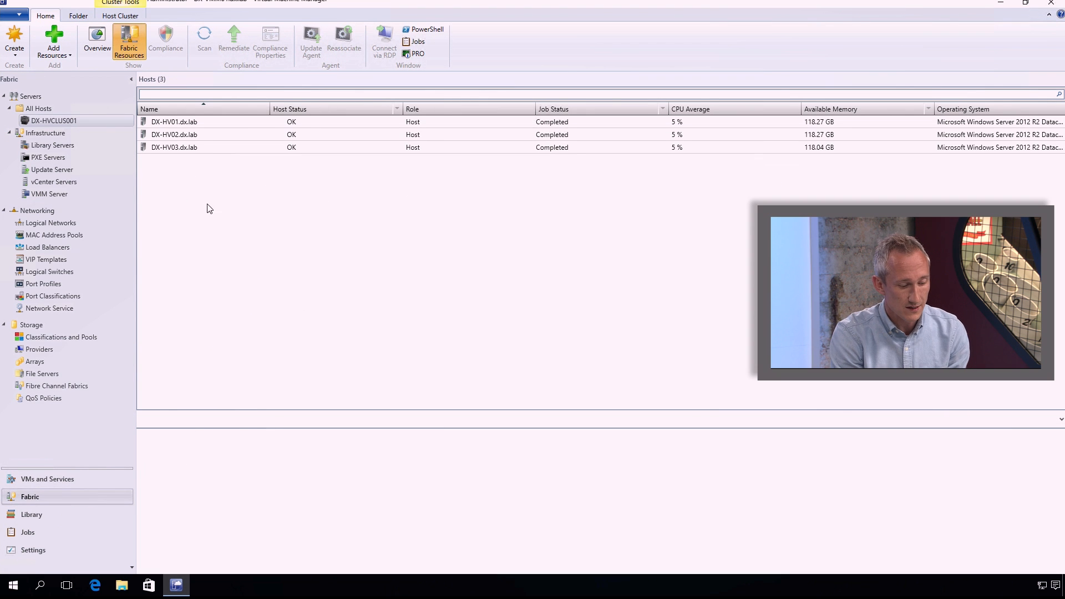
pyautogui.click(174, 122)
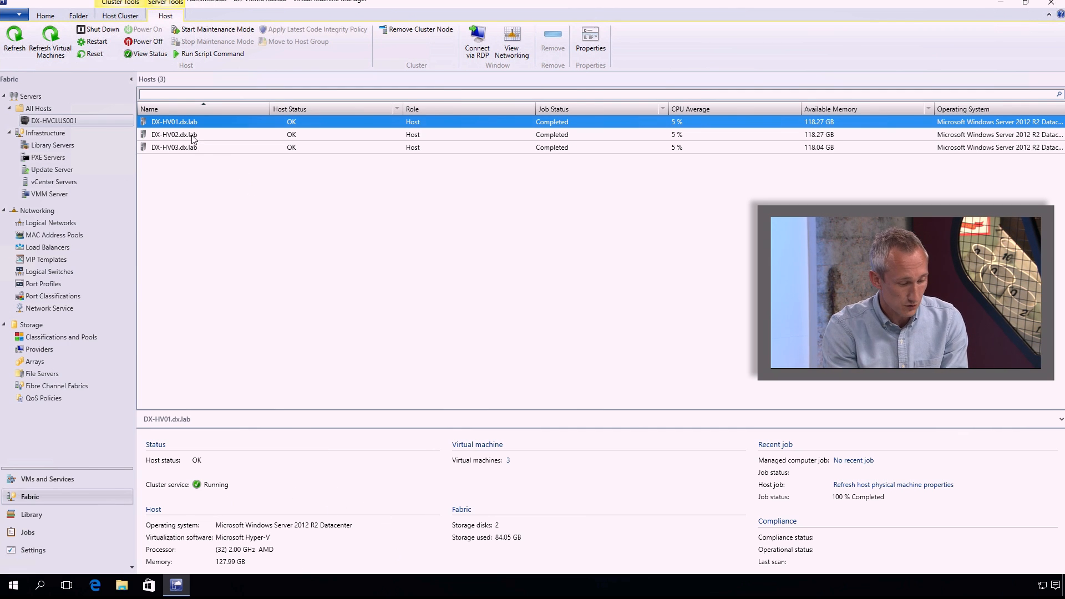
pyautogui.click(174, 134)
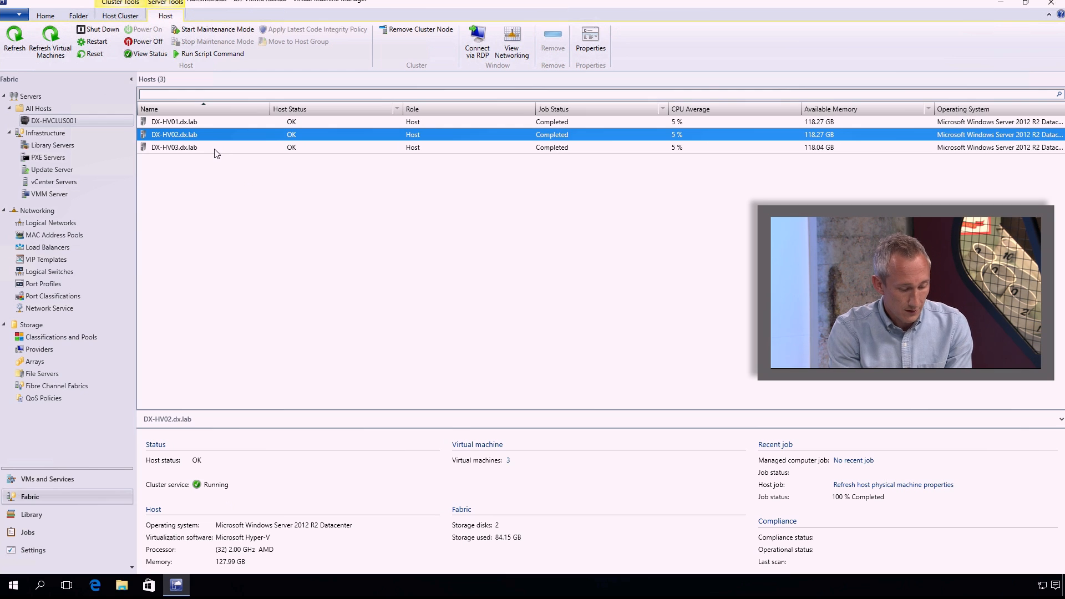
pyautogui.click(174, 147)
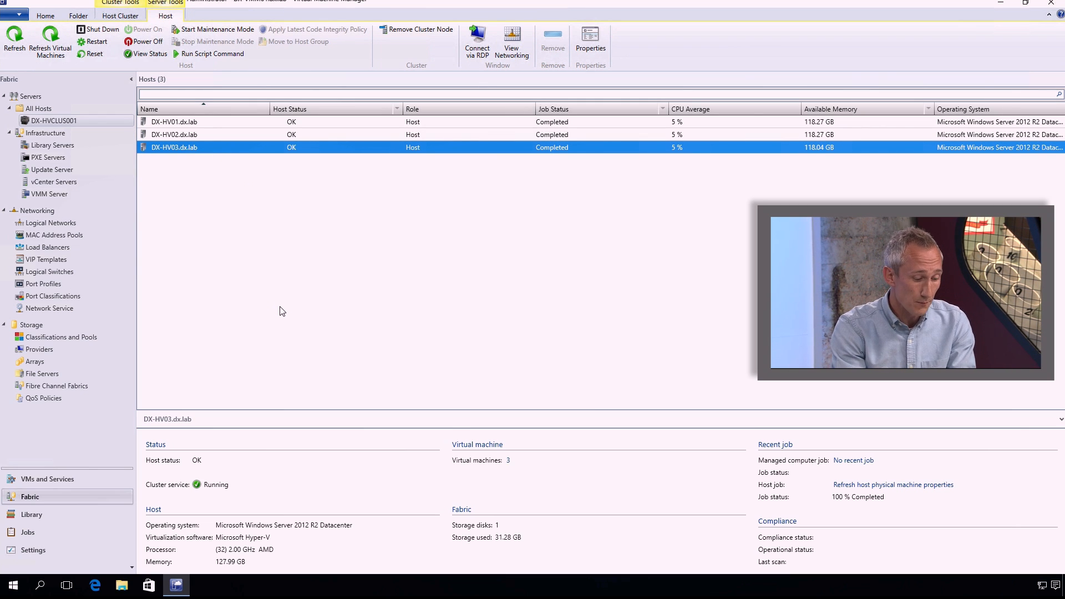
# Step: Start Upgrade Cluster on DX-HVCLUS001, selecting all three nodes with the 2016 Hyper-V Host profile
pyautogui.rightClick(53, 120)
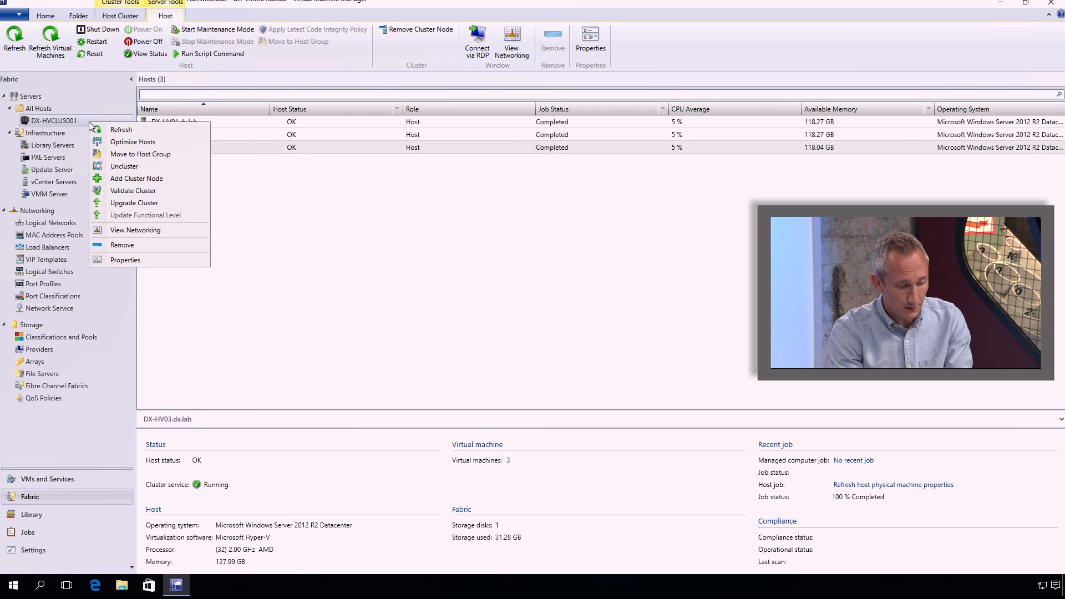
pyautogui.click(134, 202)
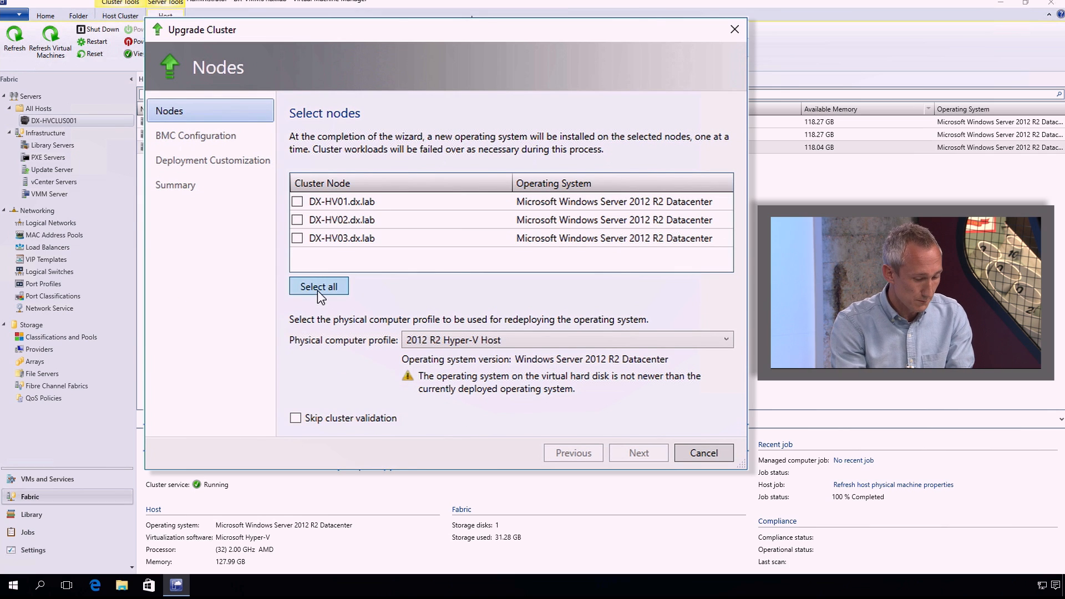
pyautogui.click(318, 286)
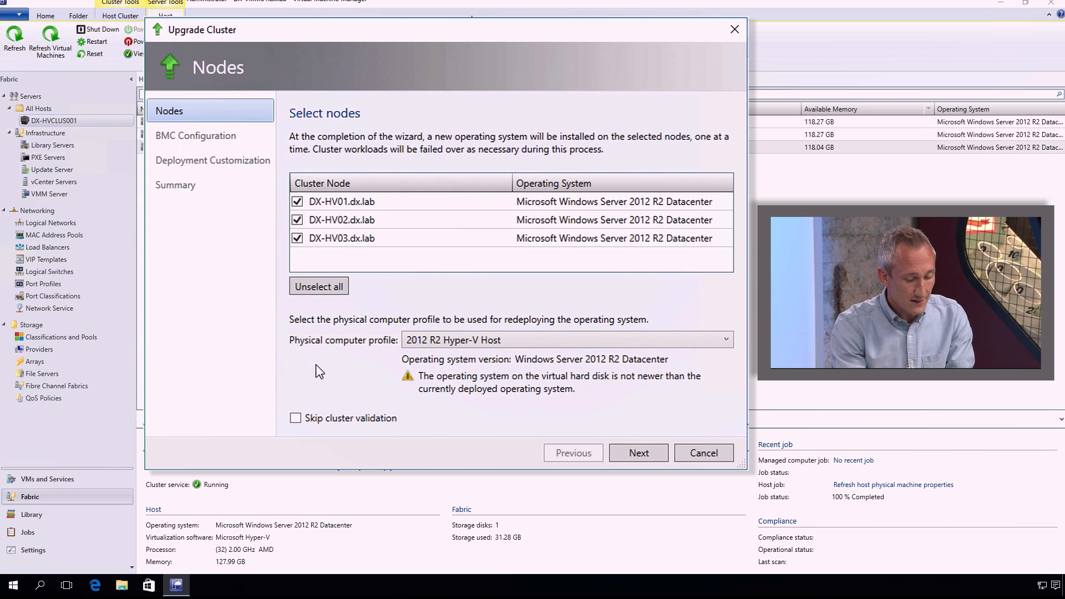
pyautogui.moveTo(489, 358)
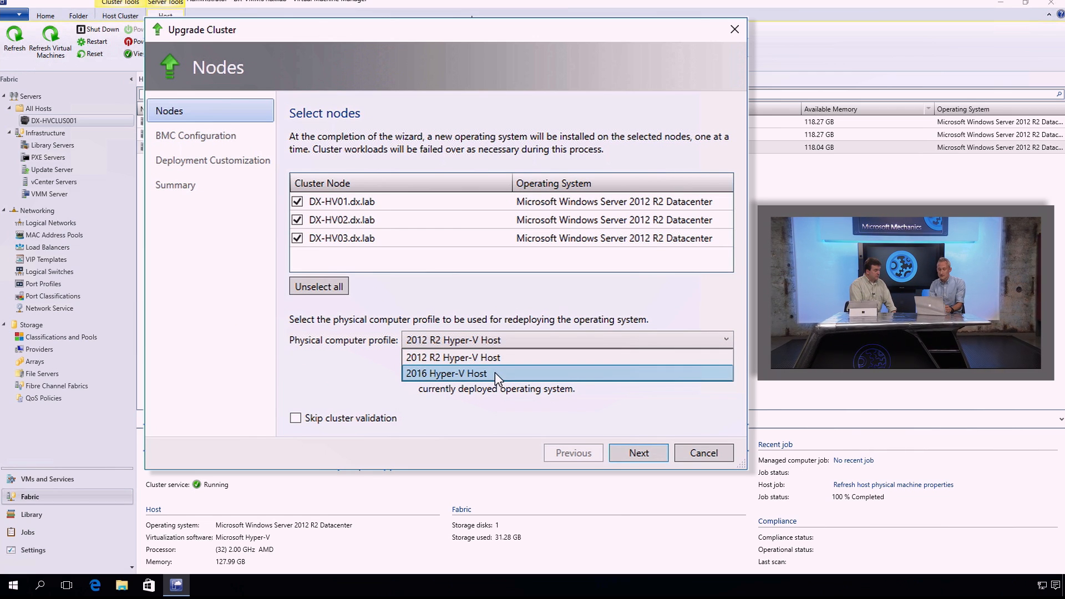
pyautogui.click(446, 374)
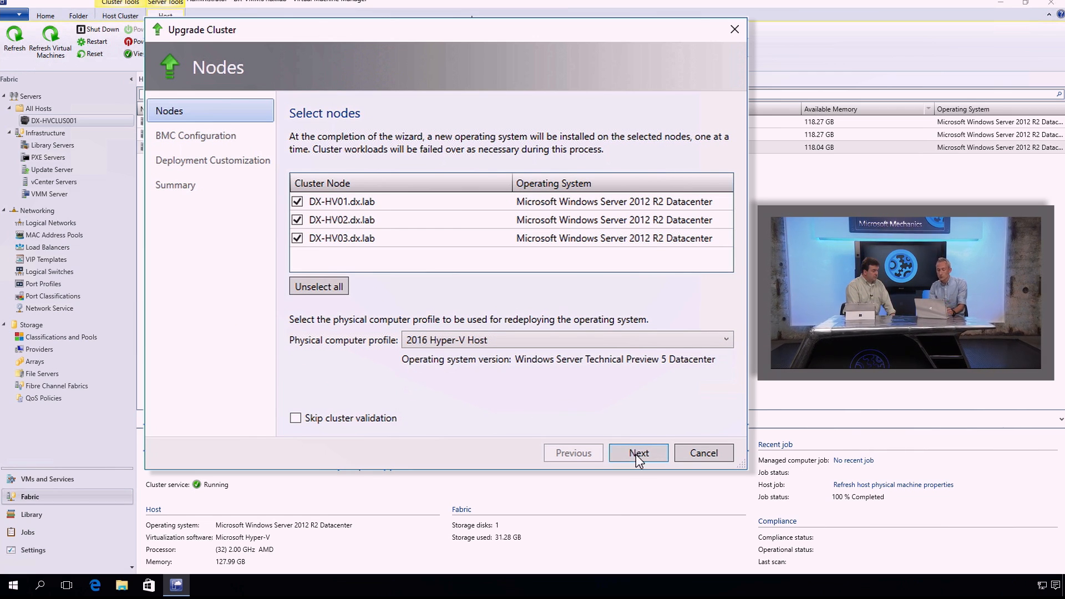
pyautogui.click(637, 453)
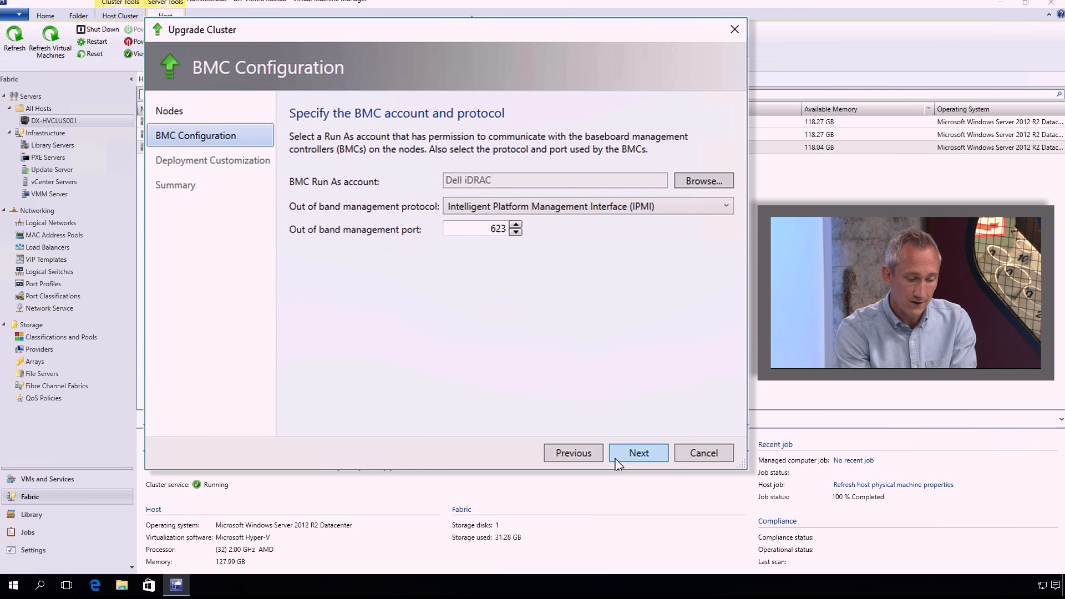
# Step: Accept BMC configuration, review DX-HV01 and DX-HV03 deployment settings and adapters, and reach the Summary
pyautogui.click(637, 453)
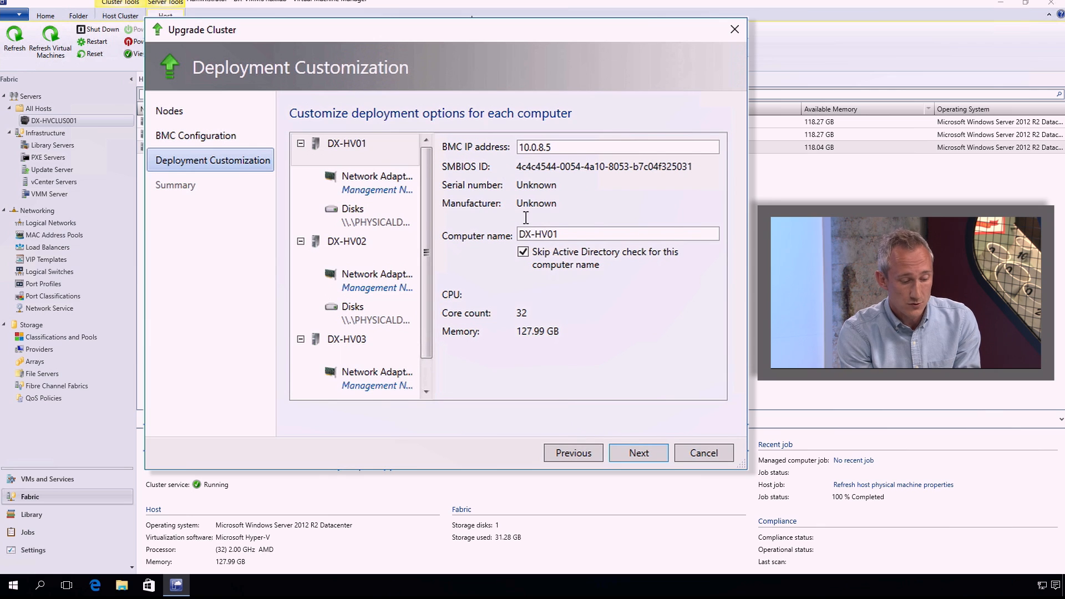
pyautogui.click(346, 340)
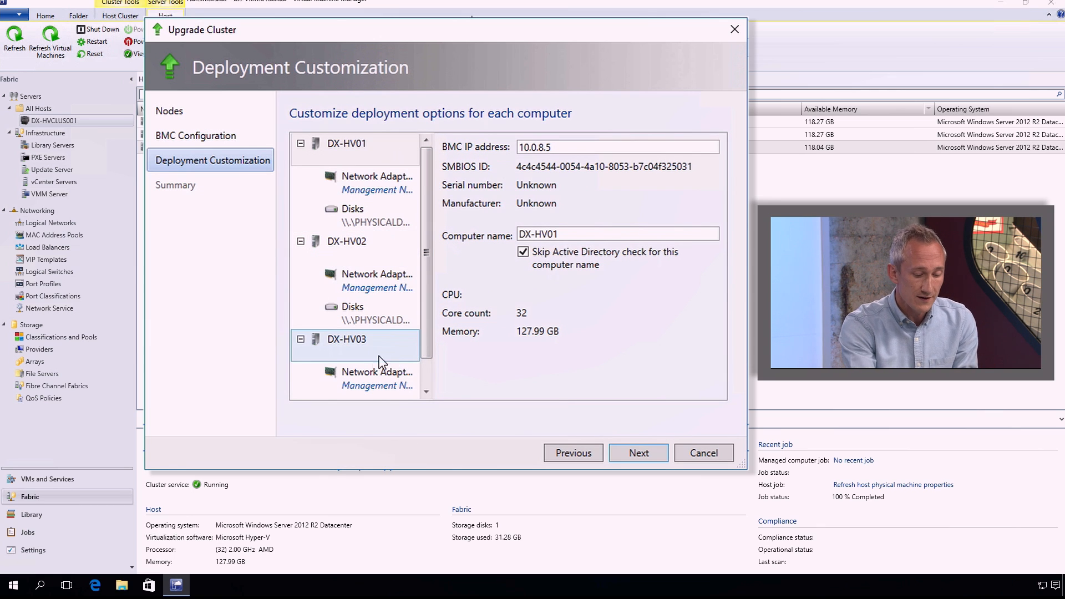
pyautogui.click(377, 182)
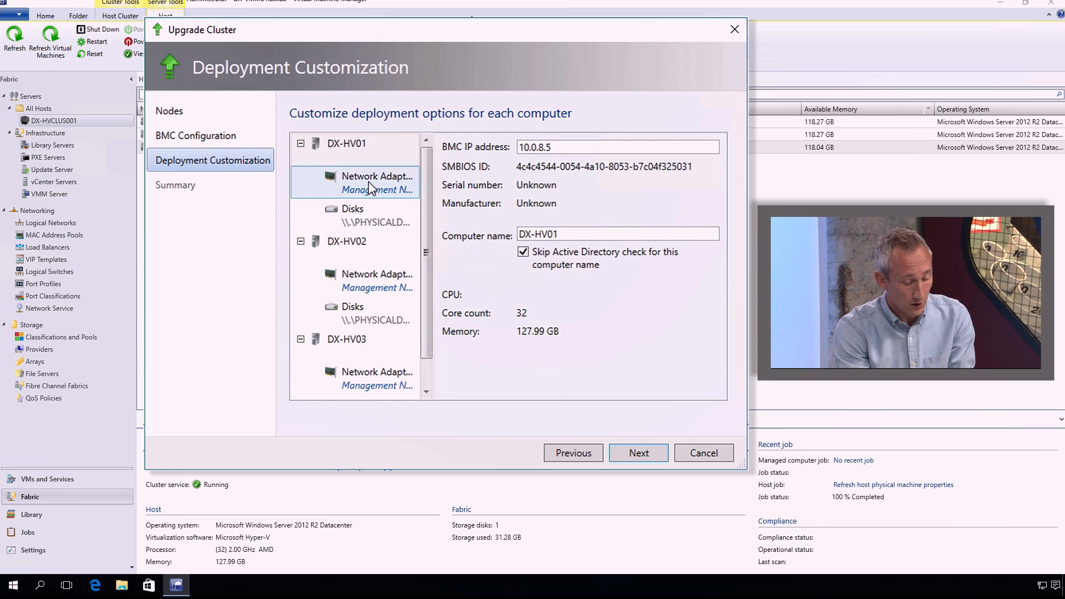
pyautogui.click(377, 182)
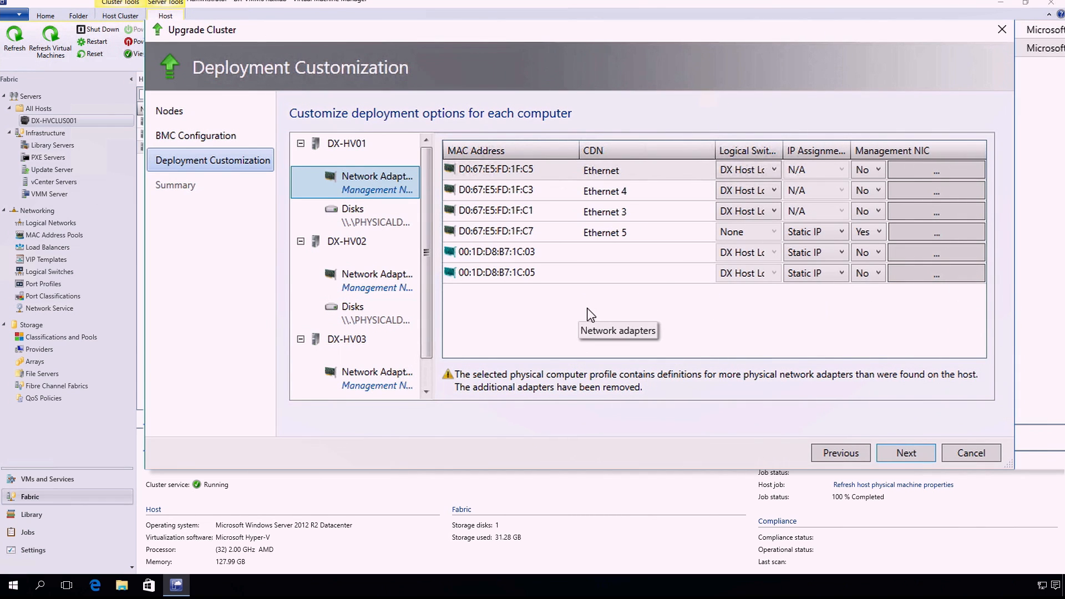
pyautogui.moveTo(637, 283)
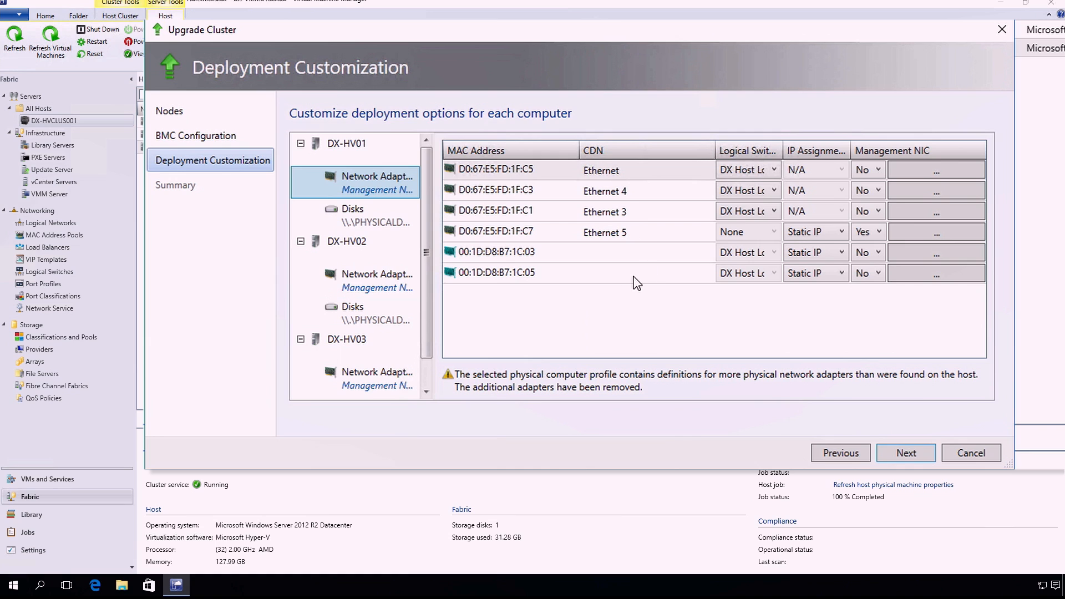
pyautogui.moveTo(866, 311)
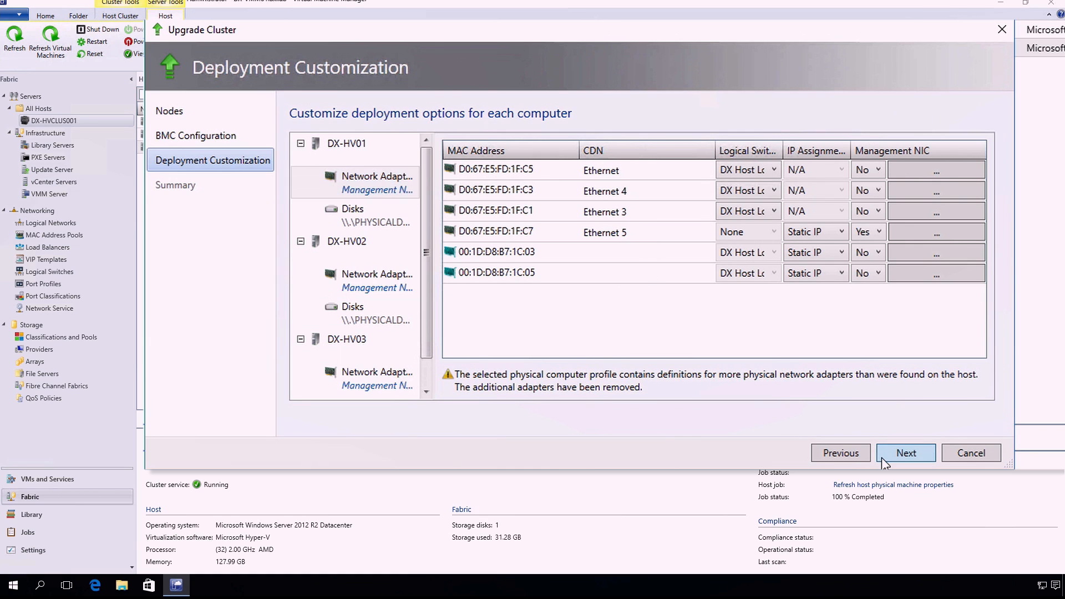
pyautogui.click(905, 453)
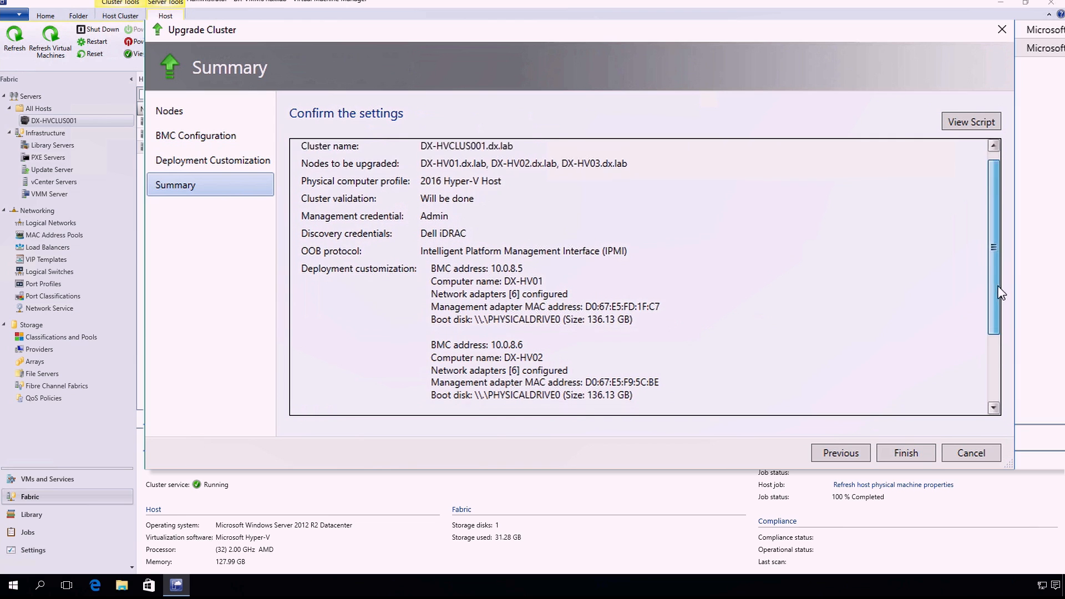
# Step: Review the generated upgrade PowerShell script in Notepad and return to the Summary
pyautogui.scroll(-3)
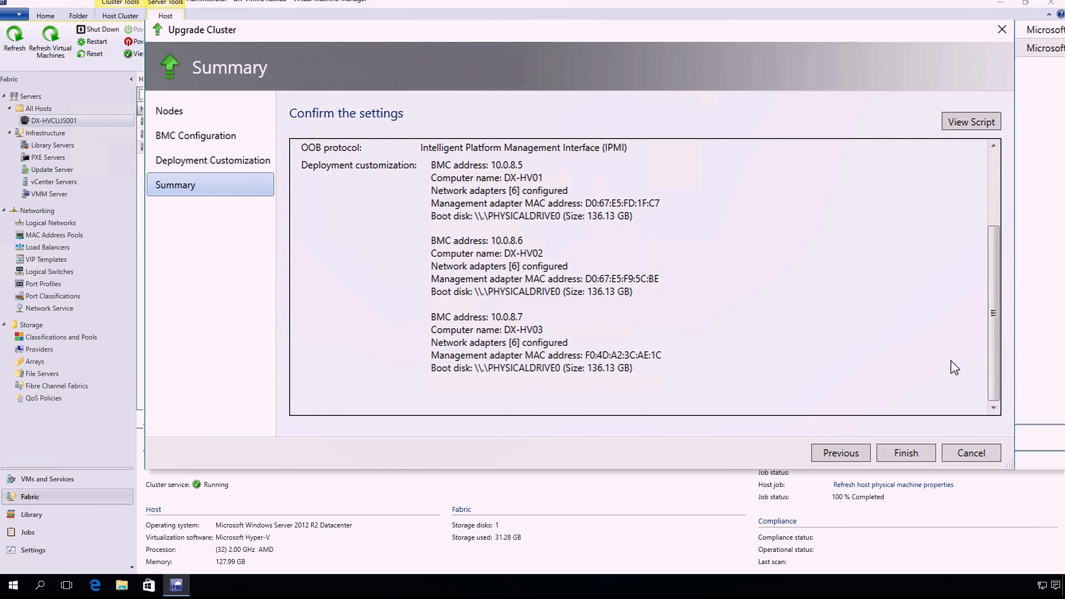
pyautogui.click(971, 121)
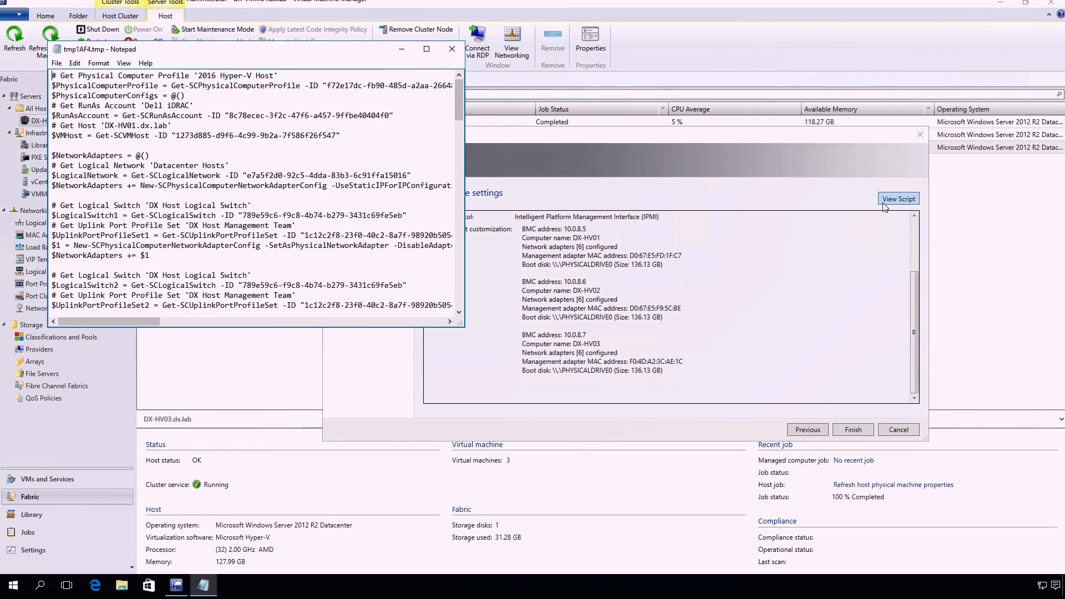
pyautogui.click(427, 49)
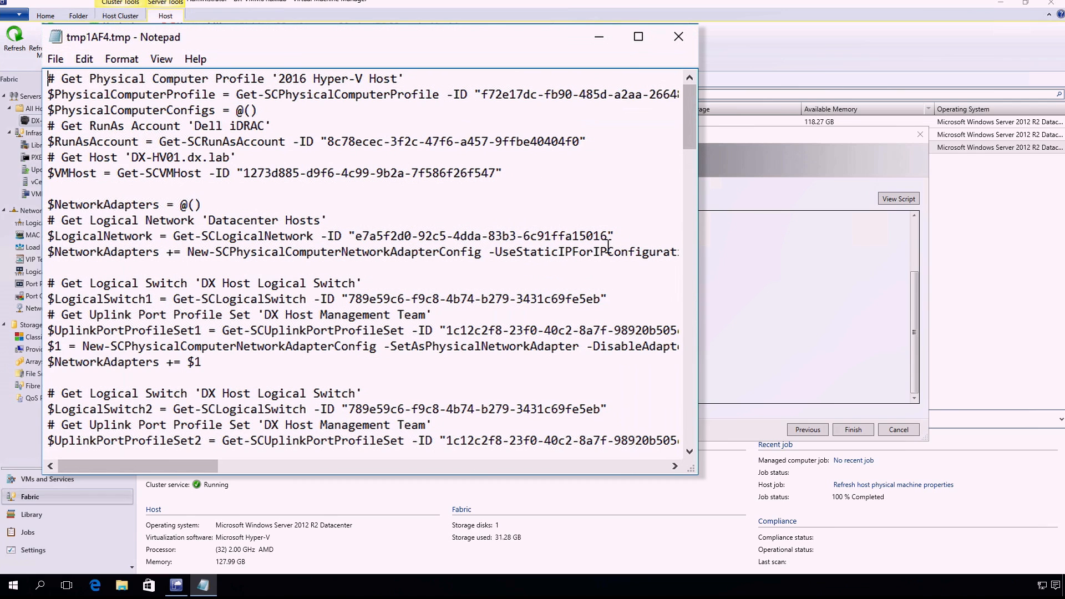
pyautogui.click(677, 36)
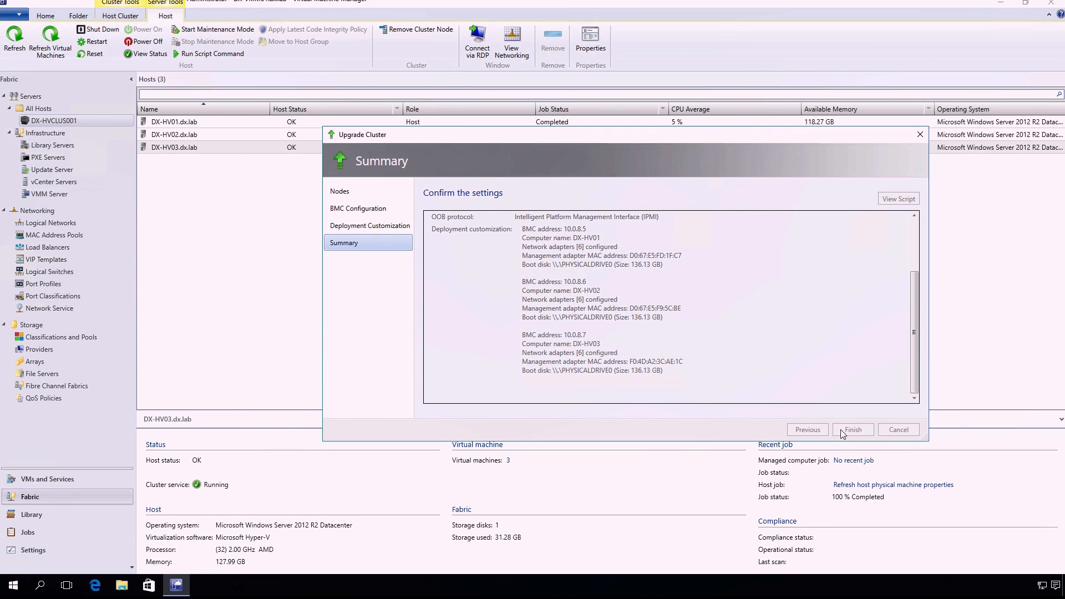
# Step: Finish the wizard to start the Upgrade cluster job and watch it complete for all three nodes
pyautogui.click(853, 429)
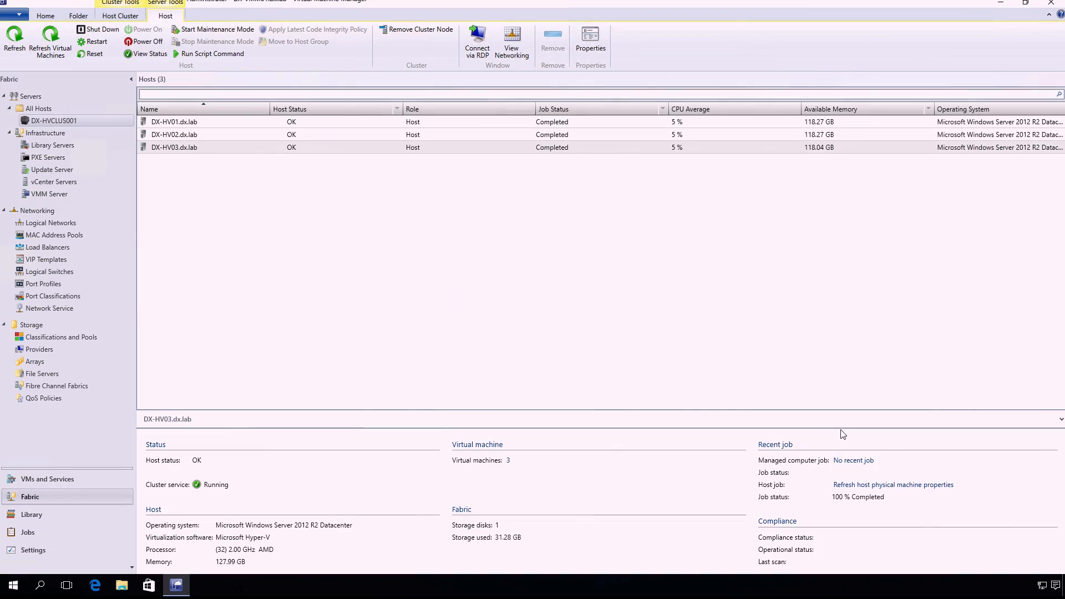
pyautogui.click(46, 478)
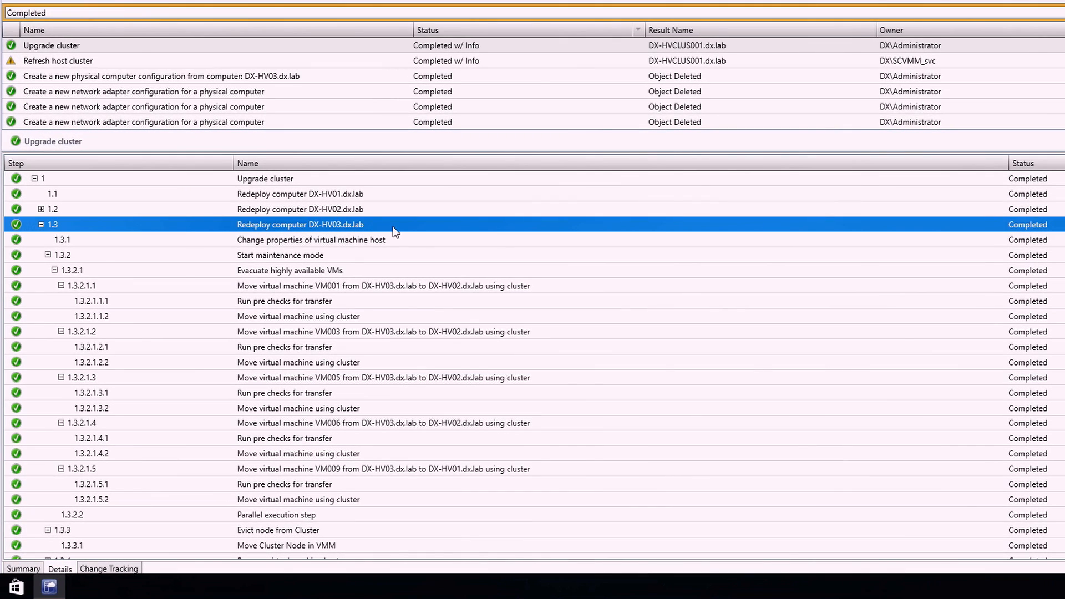
pyautogui.moveTo(365, 251)
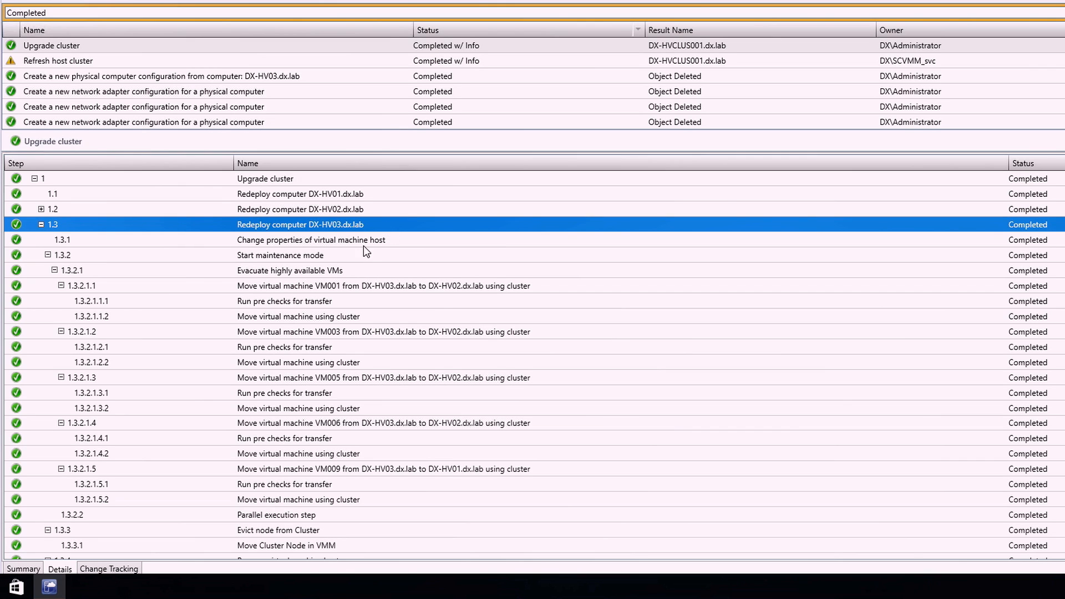
pyautogui.click(279, 255)
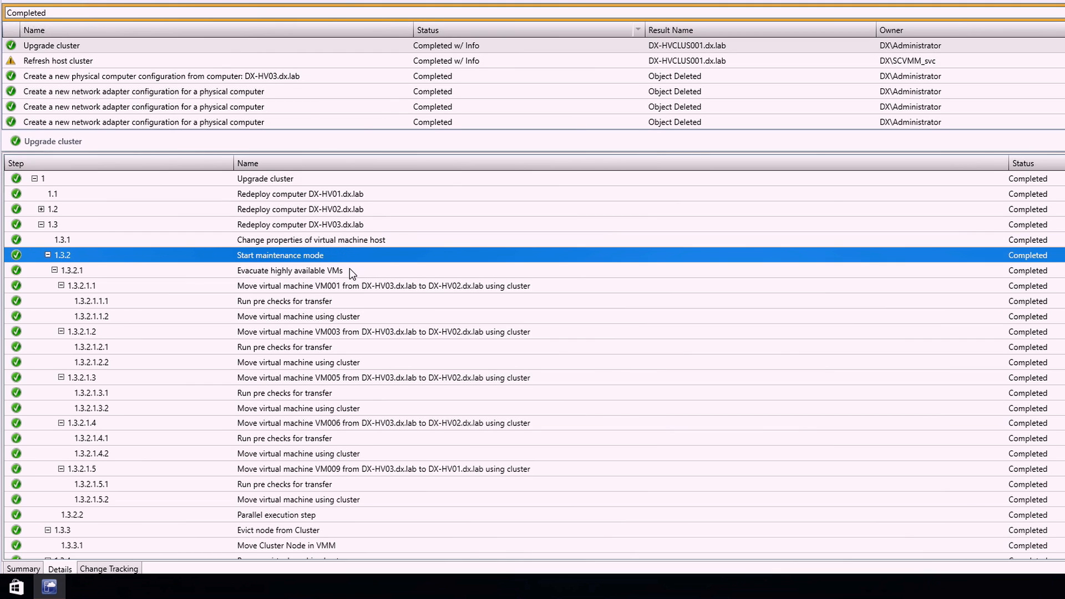
pyautogui.click(289, 271)
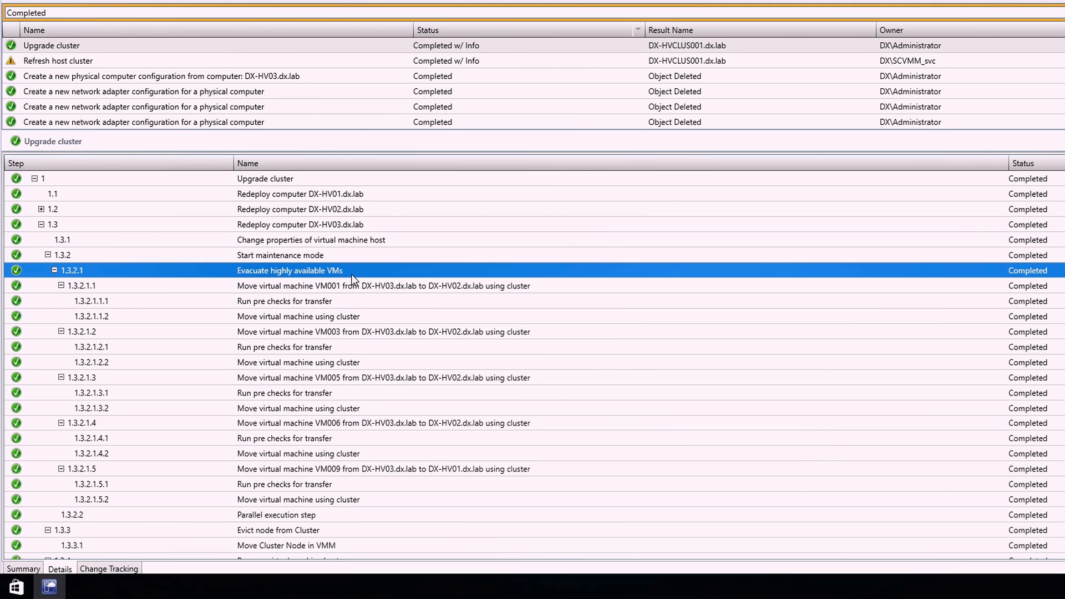
pyautogui.moveTo(358, 459)
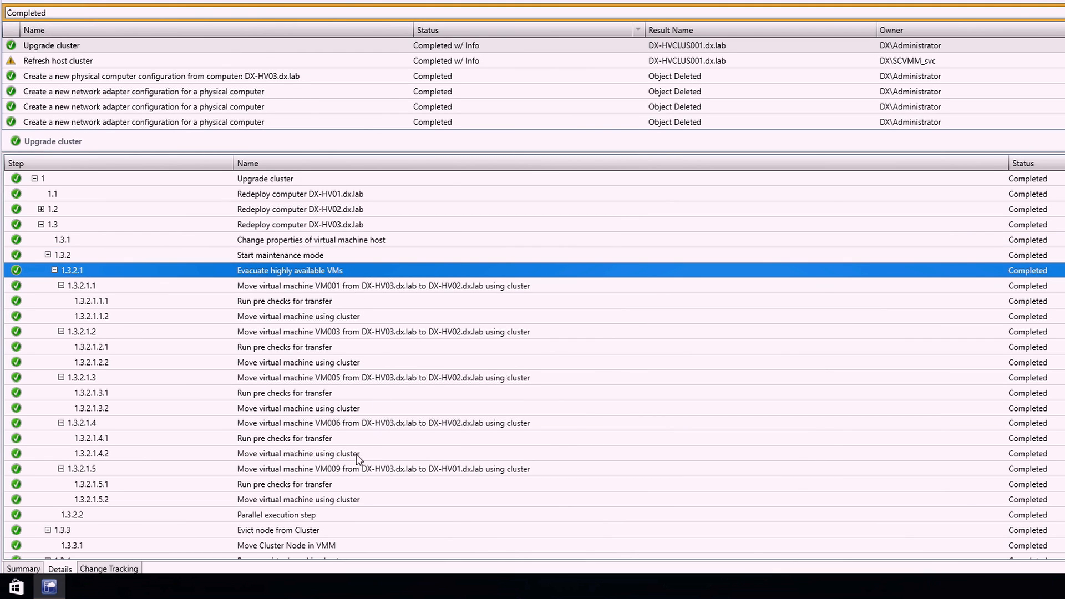
pyautogui.click(277, 531)
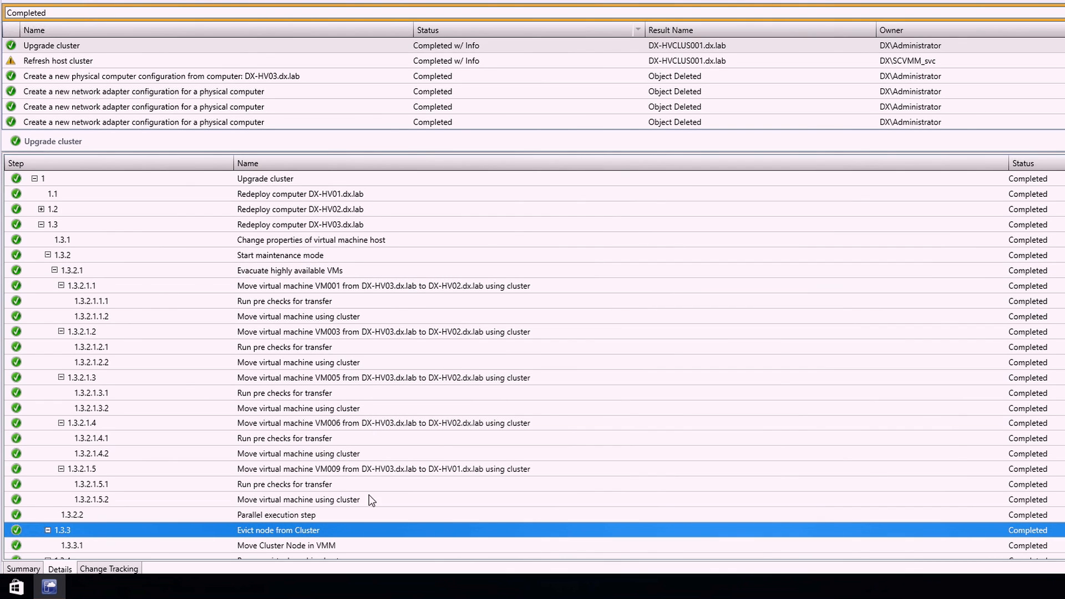
pyautogui.scroll(-3)
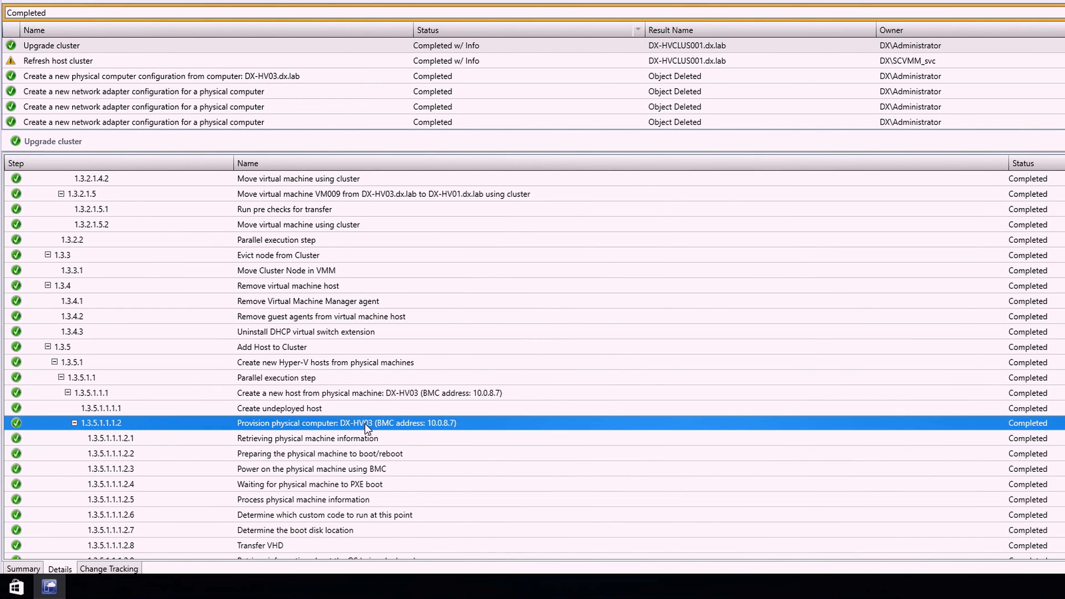
pyautogui.moveTo(468, 434)
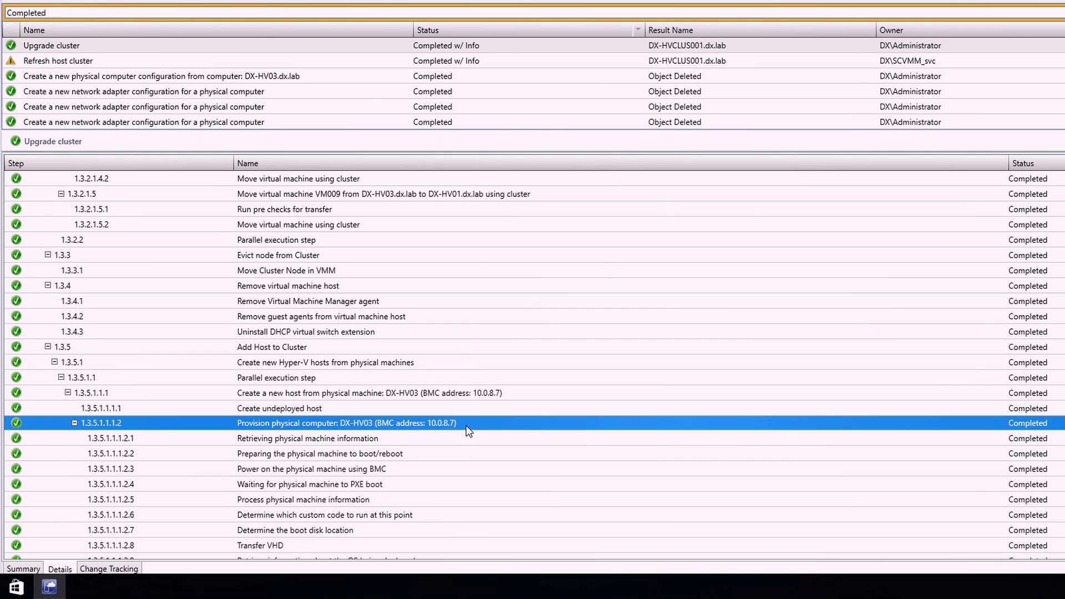
pyautogui.moveTo(377, 550)
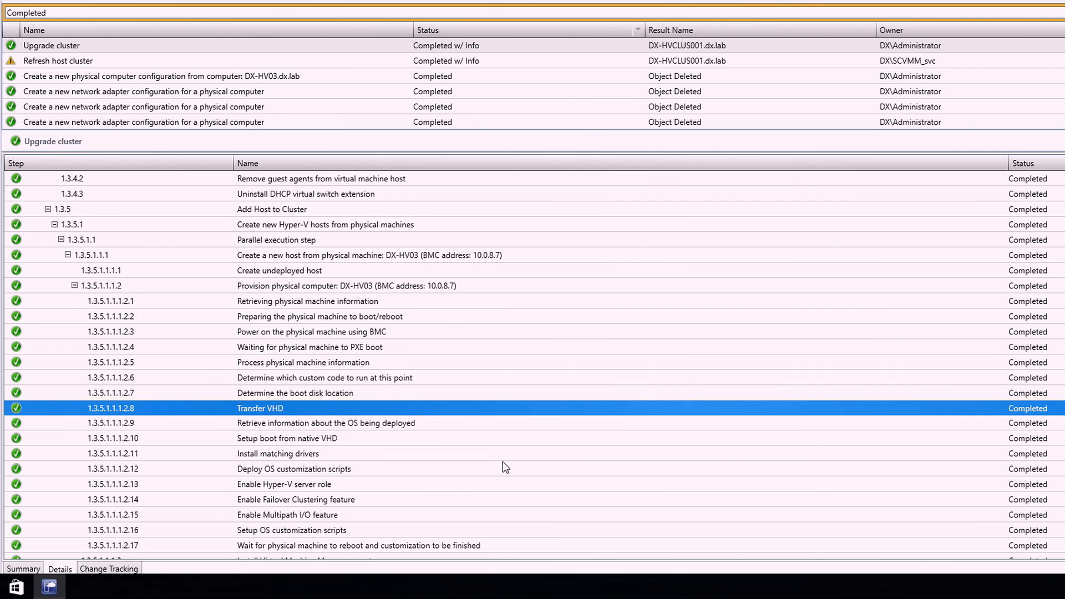
pyautogui.scroll(-3)
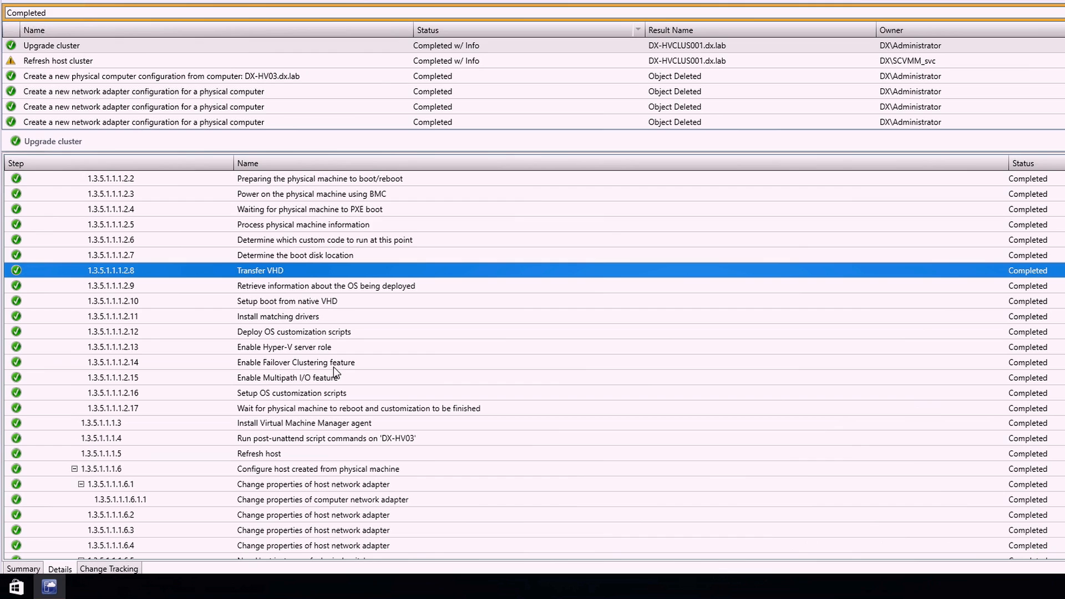
pyautogui.click(284, 347)
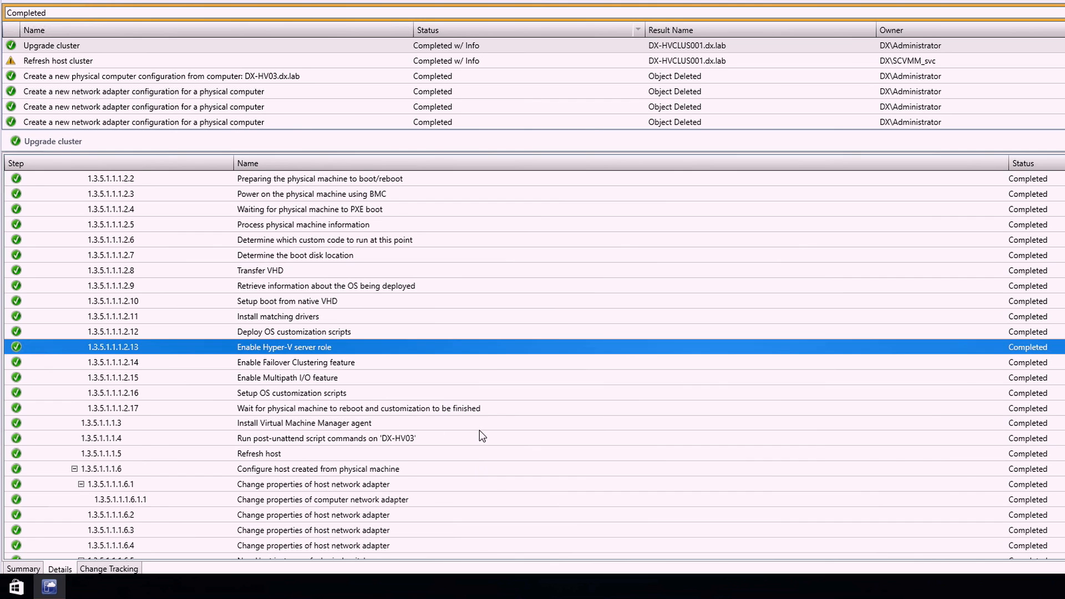
pyautogui.scroll(-3)
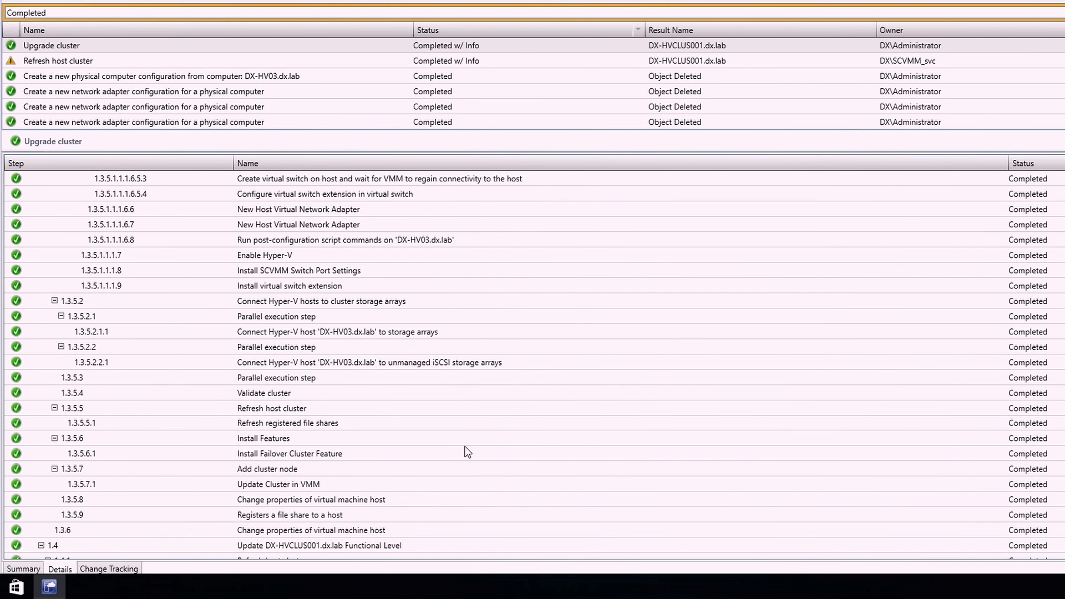
pyautogui.scroll(-3)
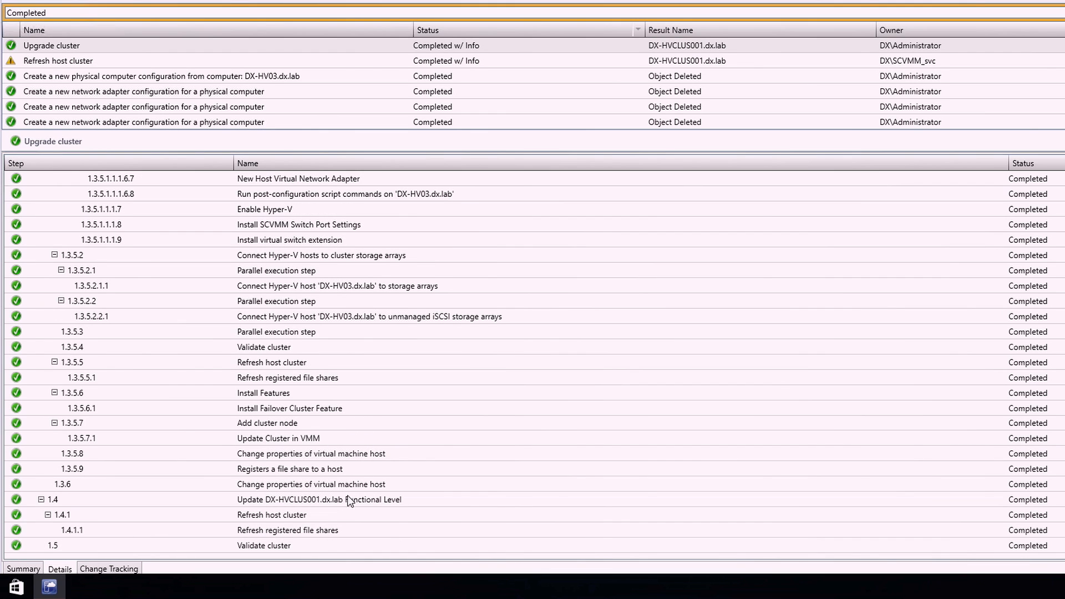
pyautogui.click(317, 499)
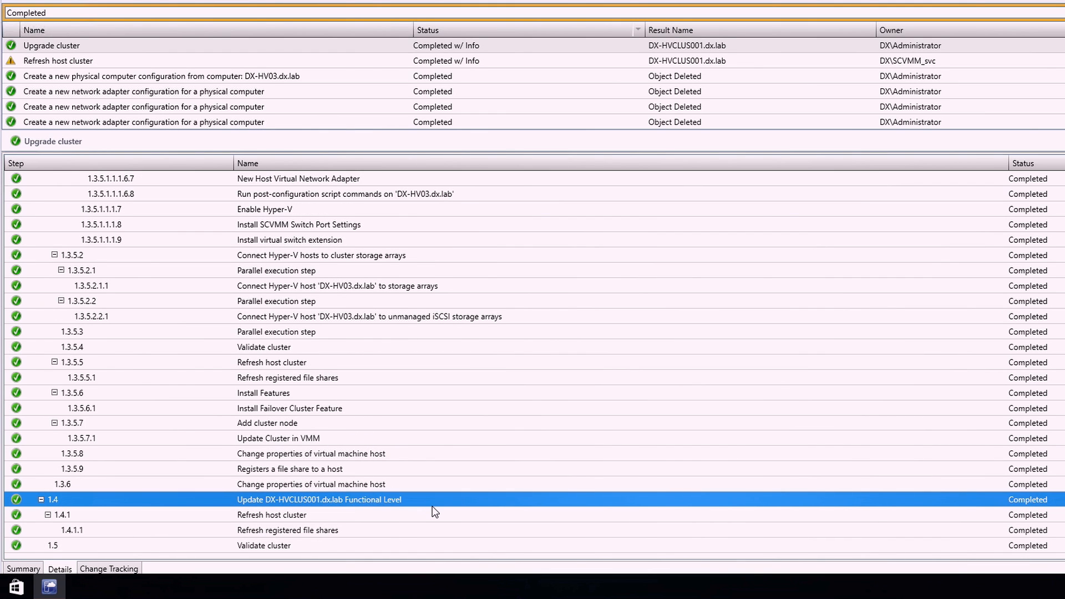
pyautogui.click(264, 545)
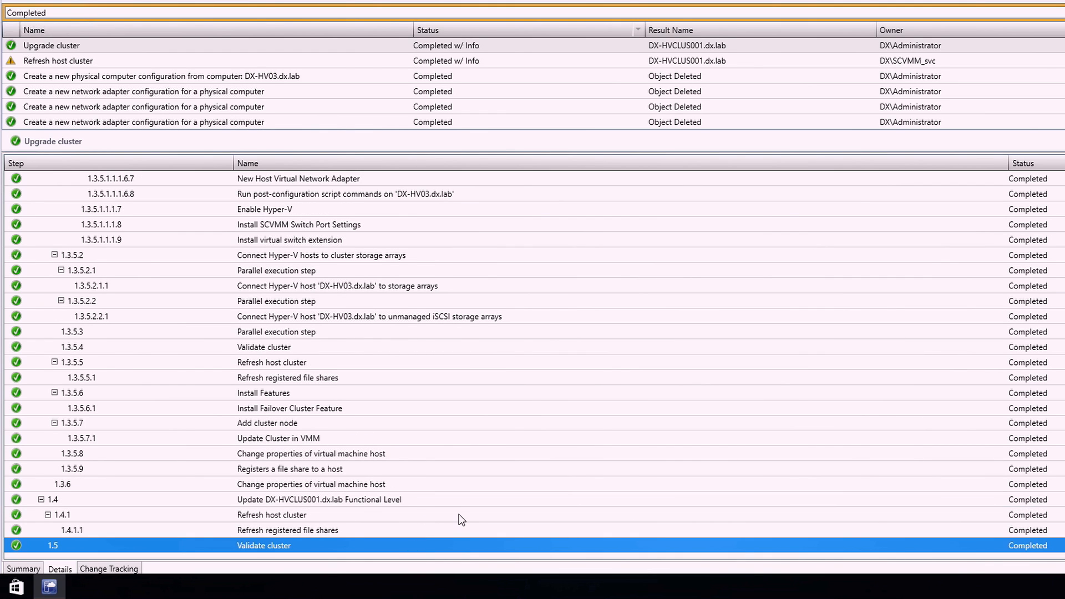